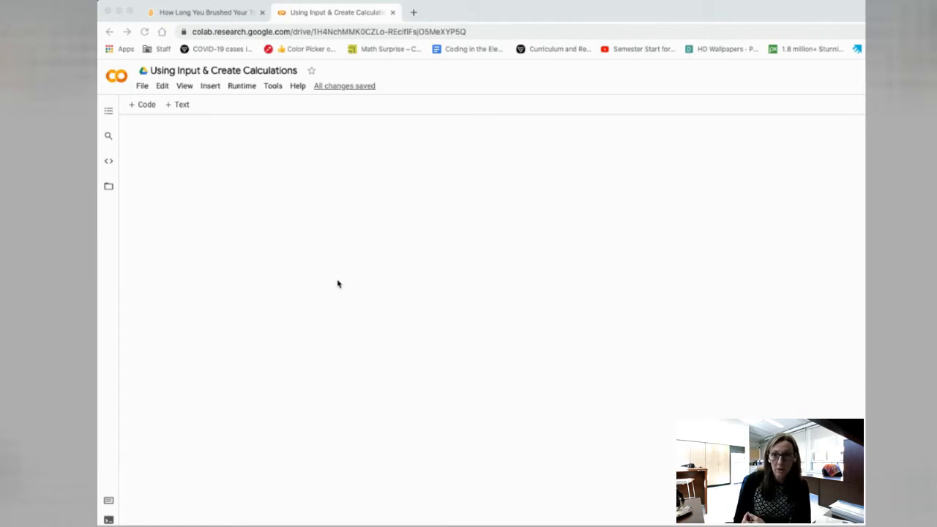
mouse_move(205, 12)
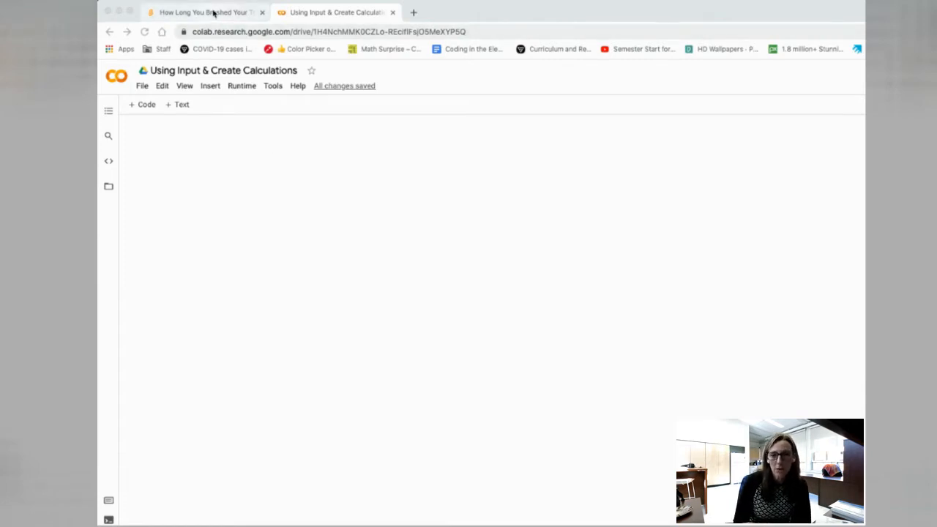
- Switch to the Scratch teeth-brushing project showing its morning and evening question blocks
click(205, 12)
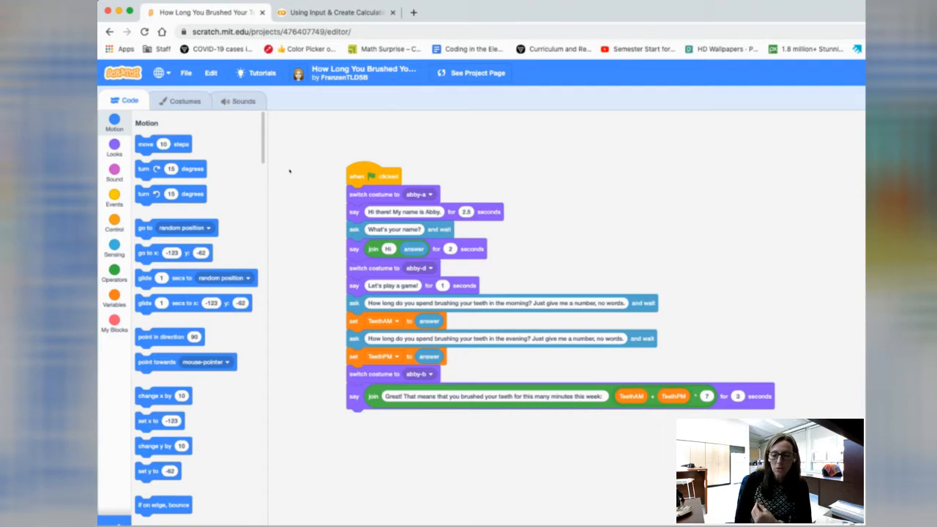
mouse_move(410, 130)
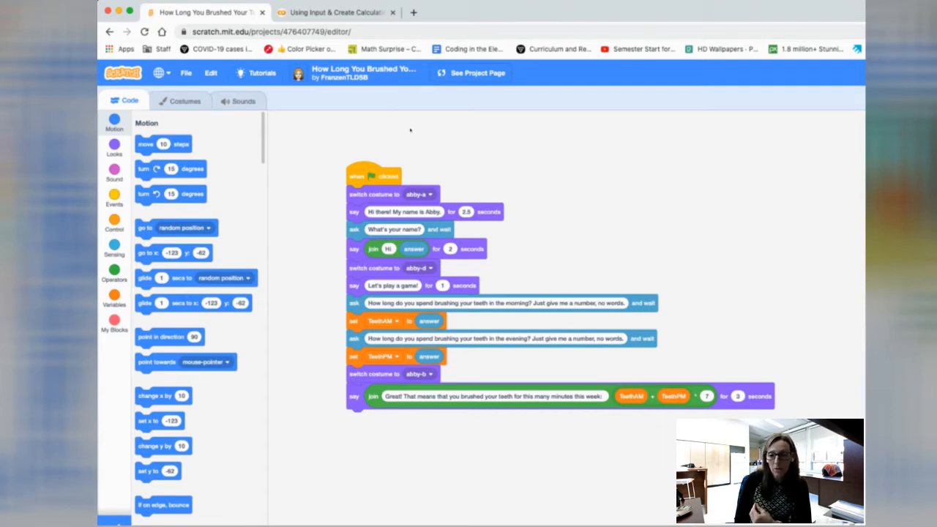
mouse_move(307, 267)
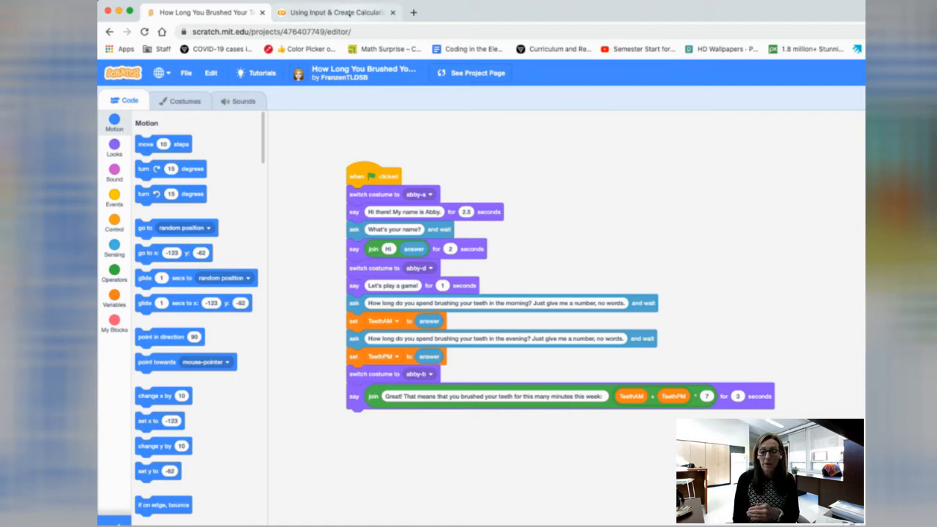
mouse_move(325, 281)
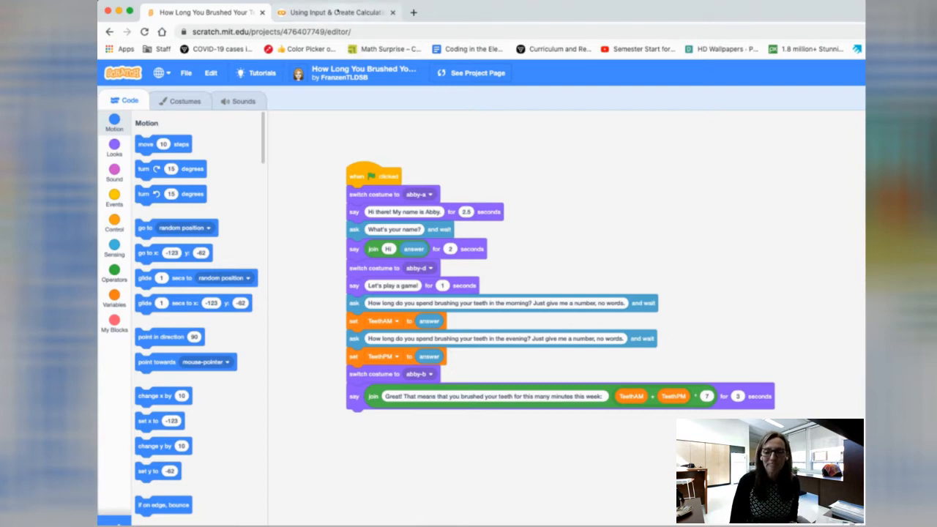
- Switch to the Colab notebook and insert its first empty code cell
click(336, 12)
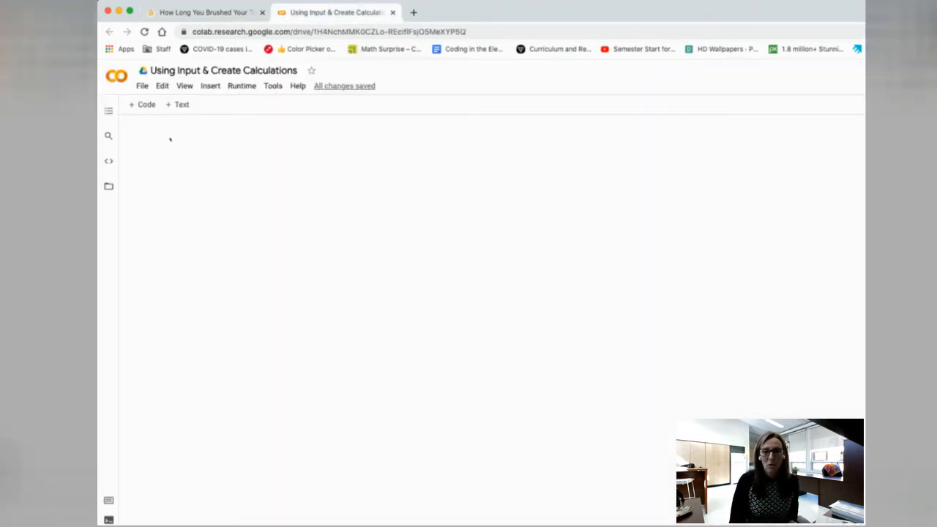
mouse_move(142, 104)
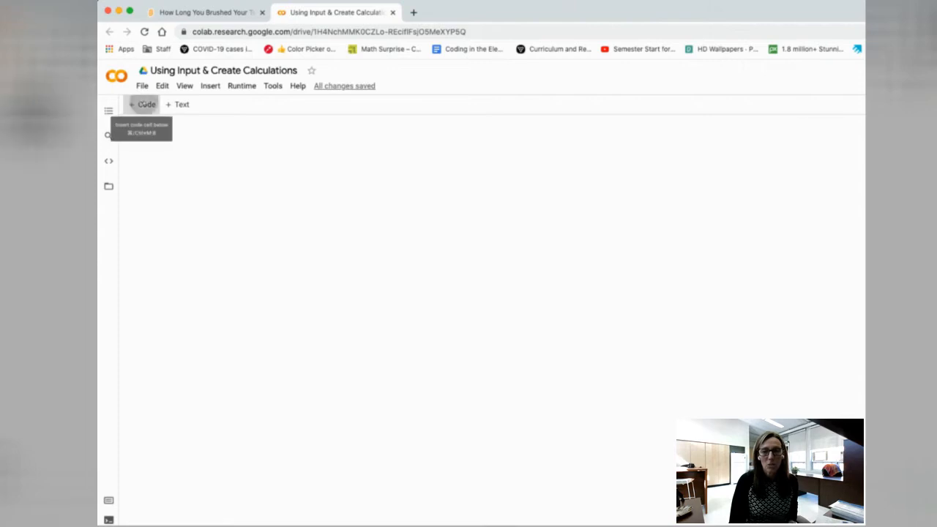
click(144, 104)
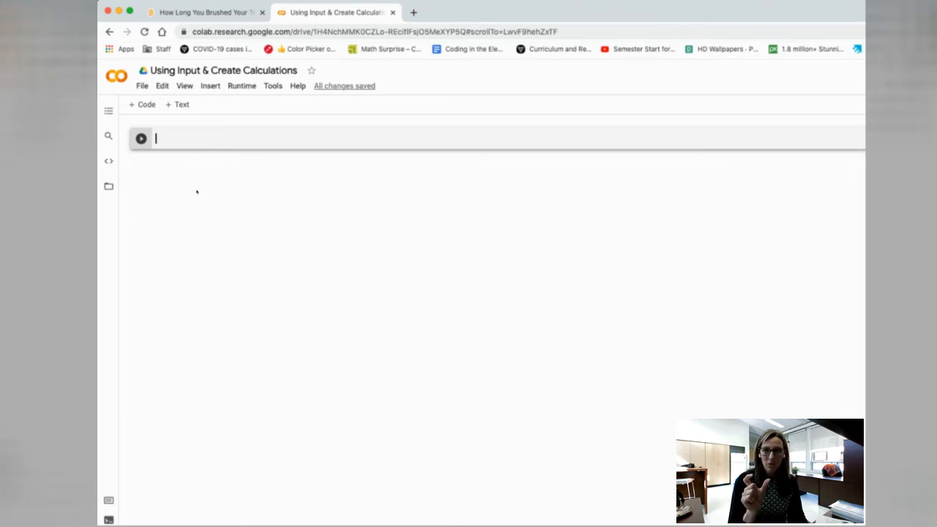
- Write brush_teeth_am = input("How many minutes do you brush your teeth in the morning? ")
text(brush)
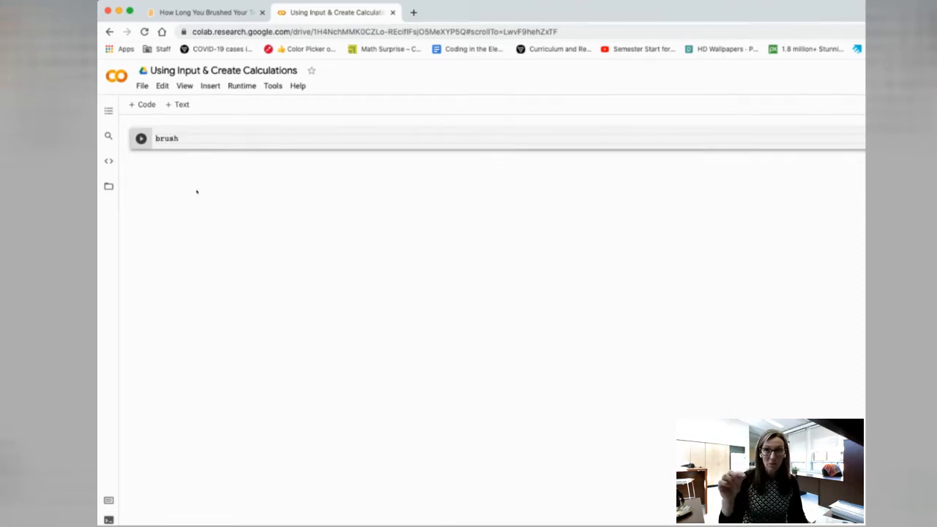
text(_)
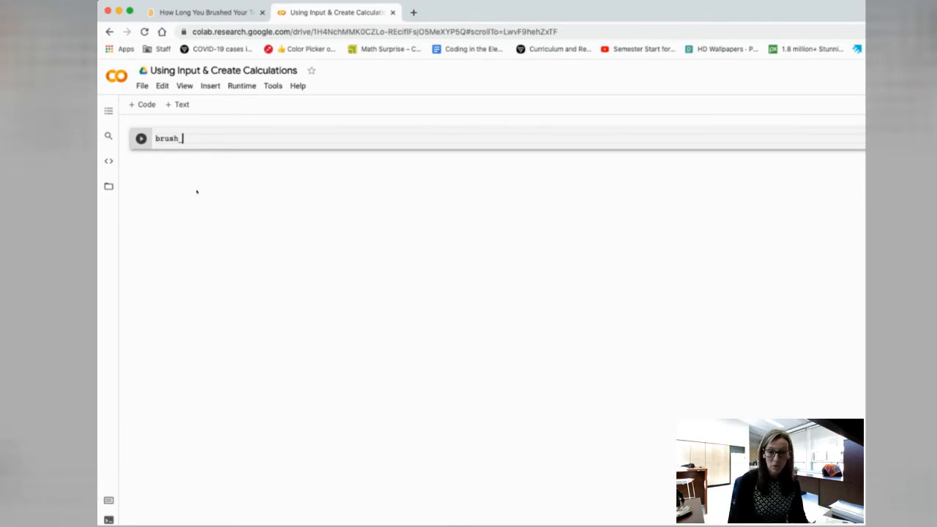
text(teeth_am=i)
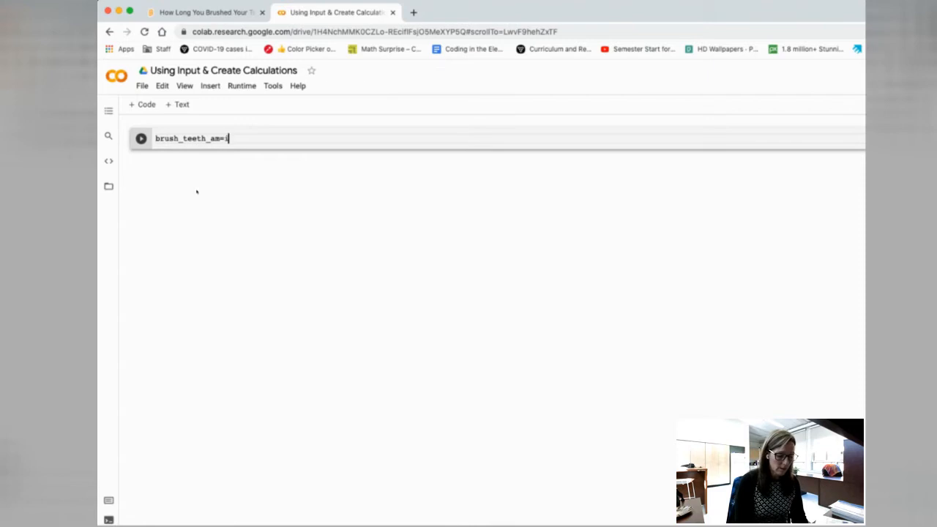
text(nput())
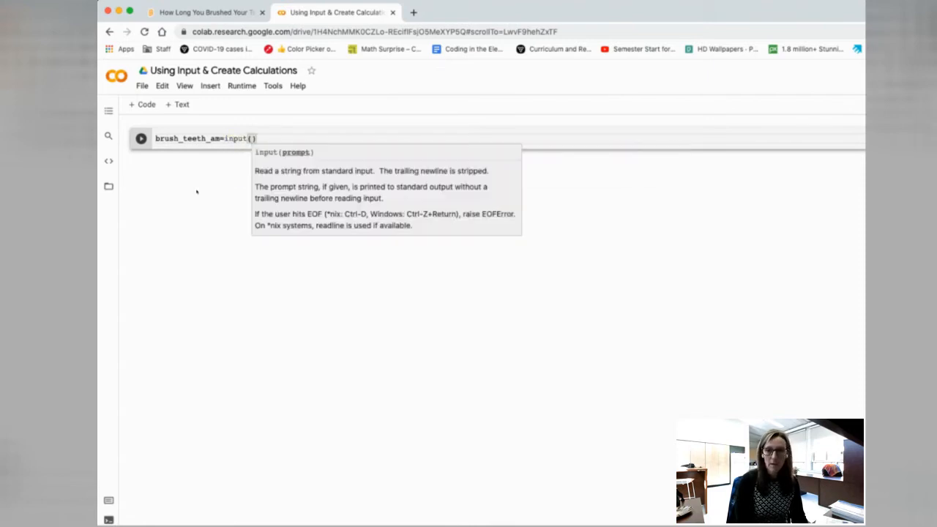
text(How l)
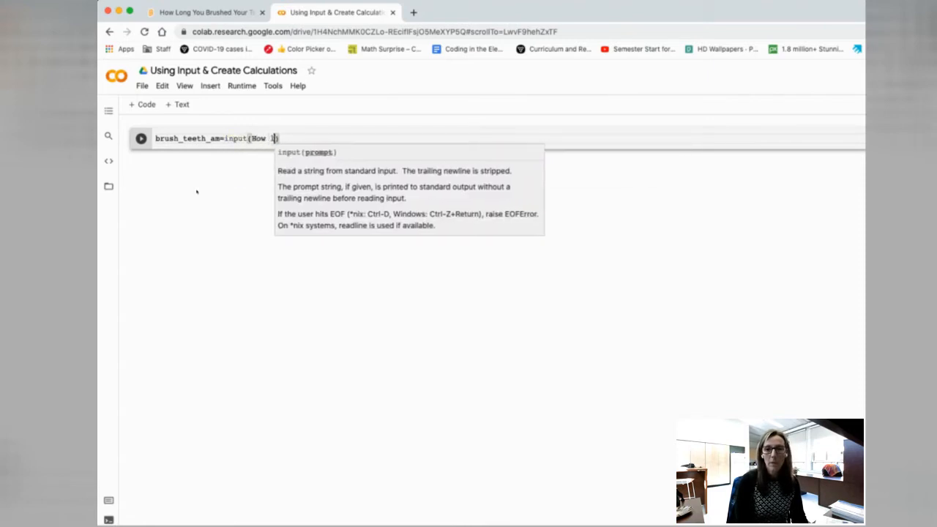
text(long)
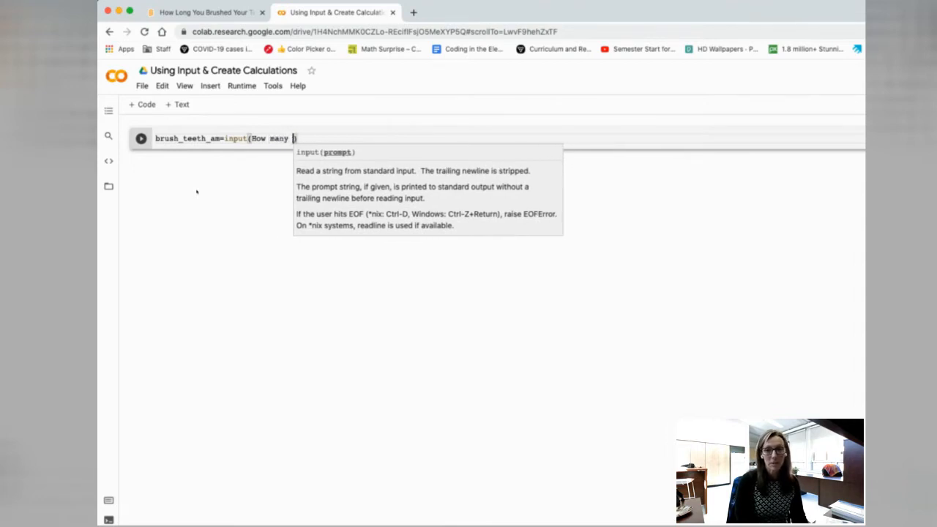
text(minutes)
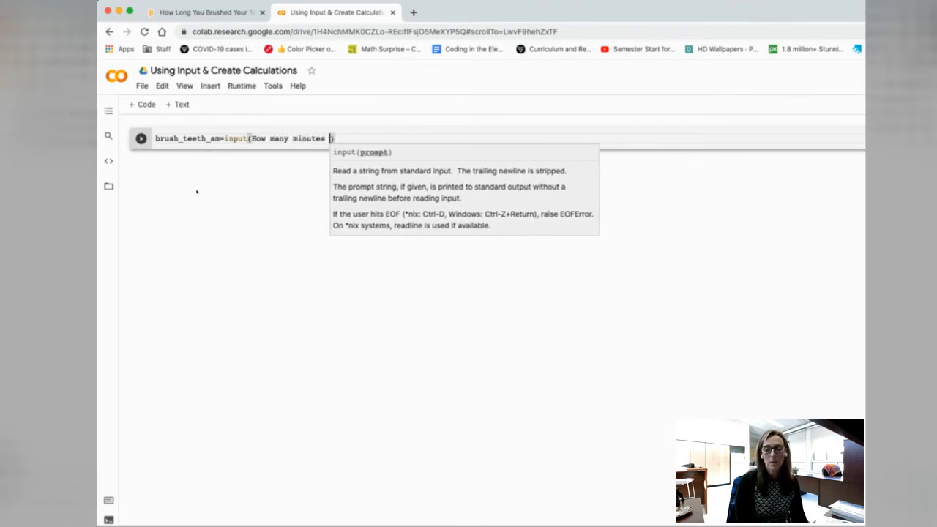
text(do you)
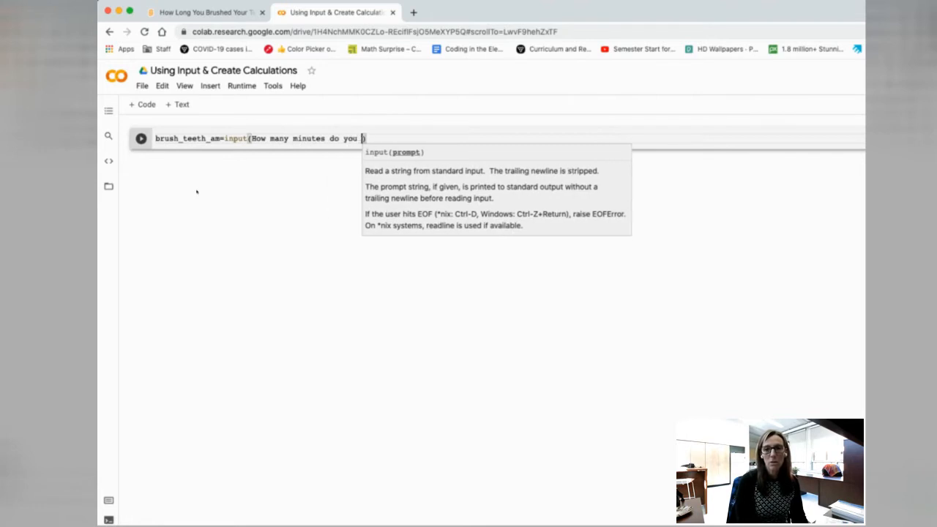
text(brush your teeth in the mr)
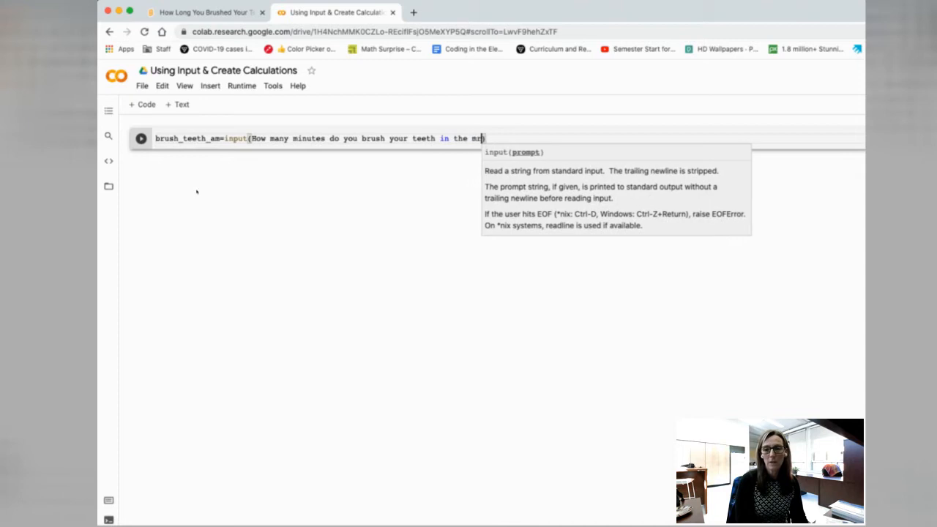
text(orne)
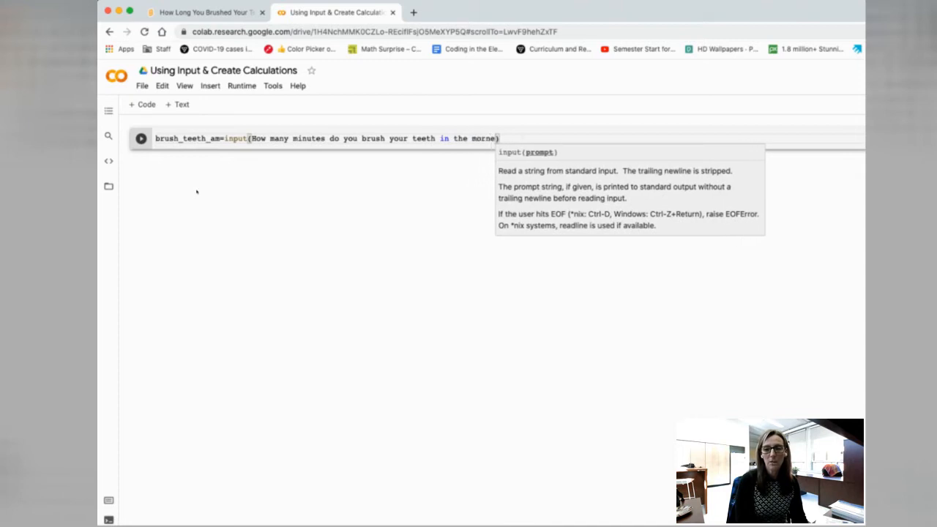
text(ing)
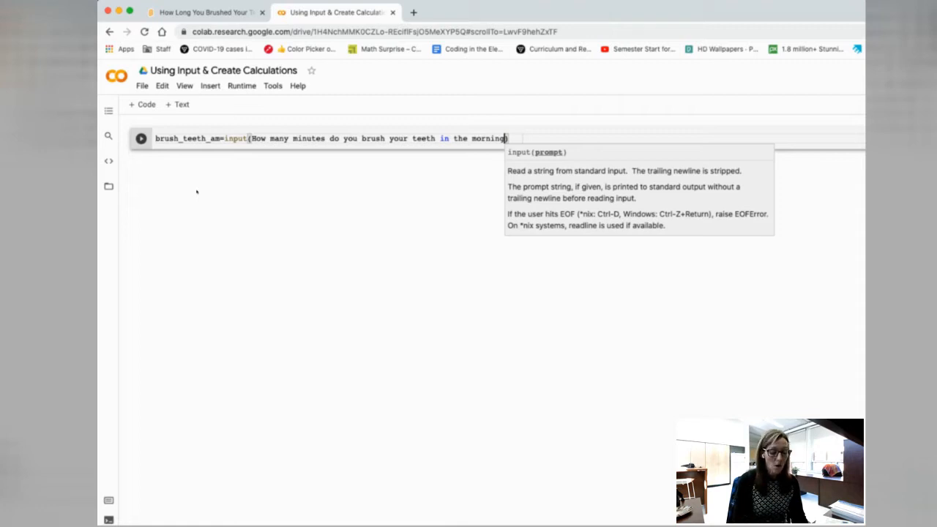
text(?))
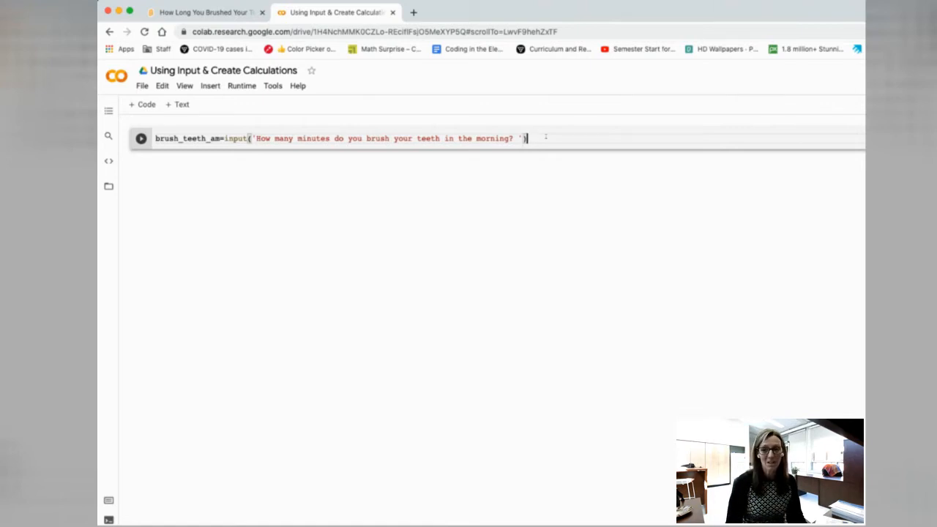
- Run the cell answering 2 to the morning question, then start a second line with brush_teeth_am
click(141, 138)
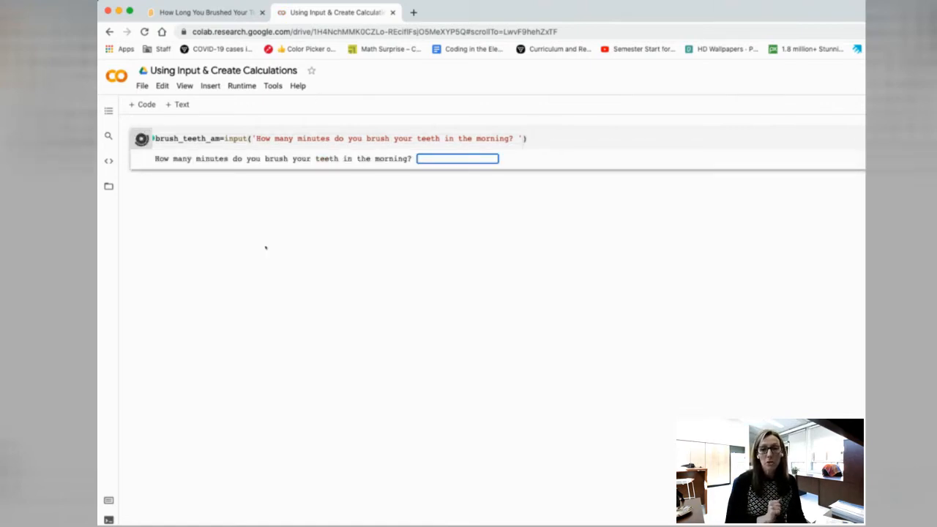
text(2)
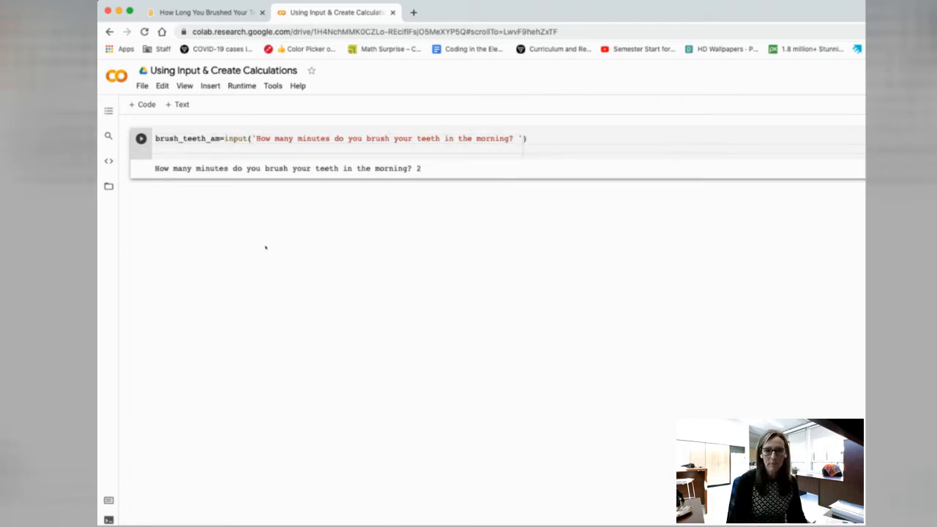
text(brush_teeth_am)
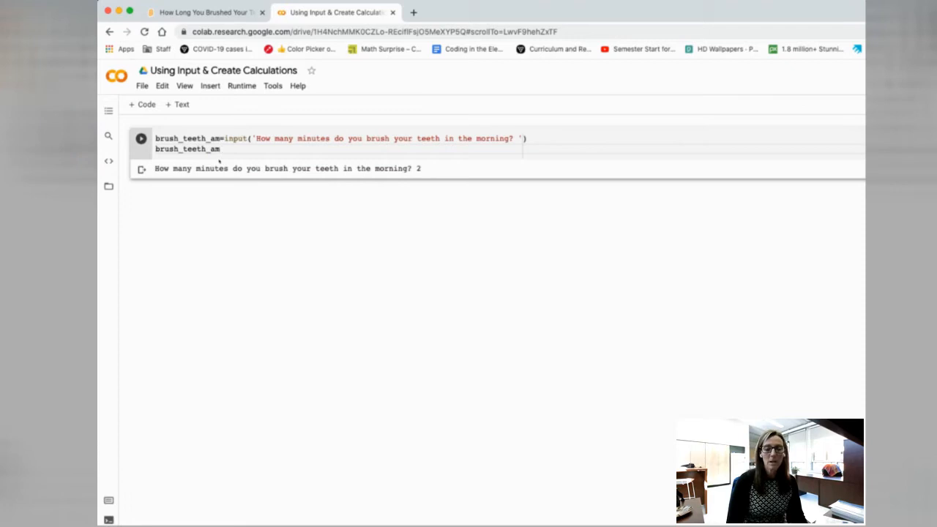
- Write brush_teeth_pm = input("How many minutes do you brush your teeth in the evening? ")
key(backspace)
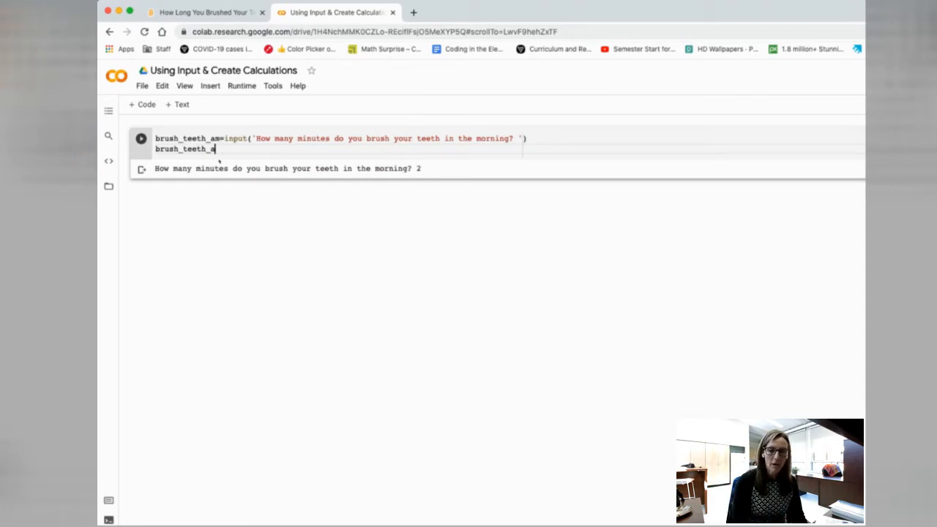
text(pm)
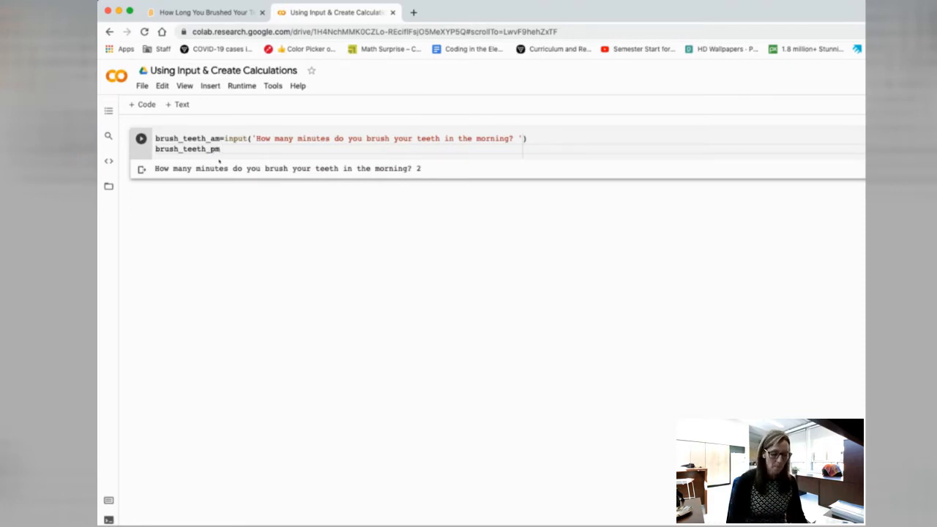
text(=input()
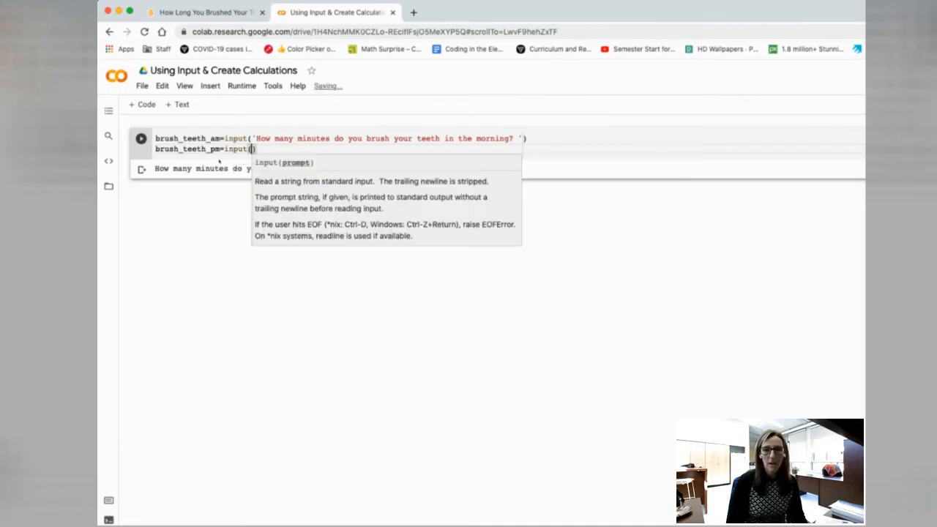
text(How')
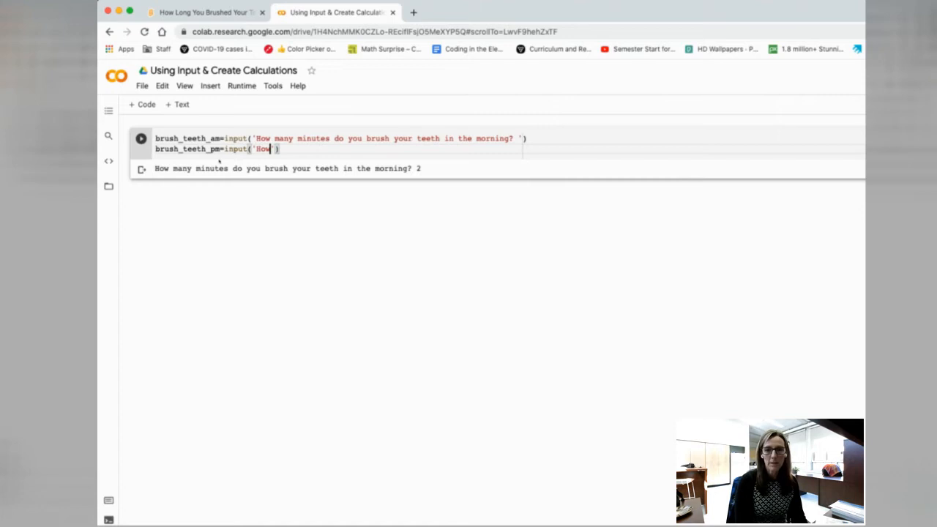
text(many)
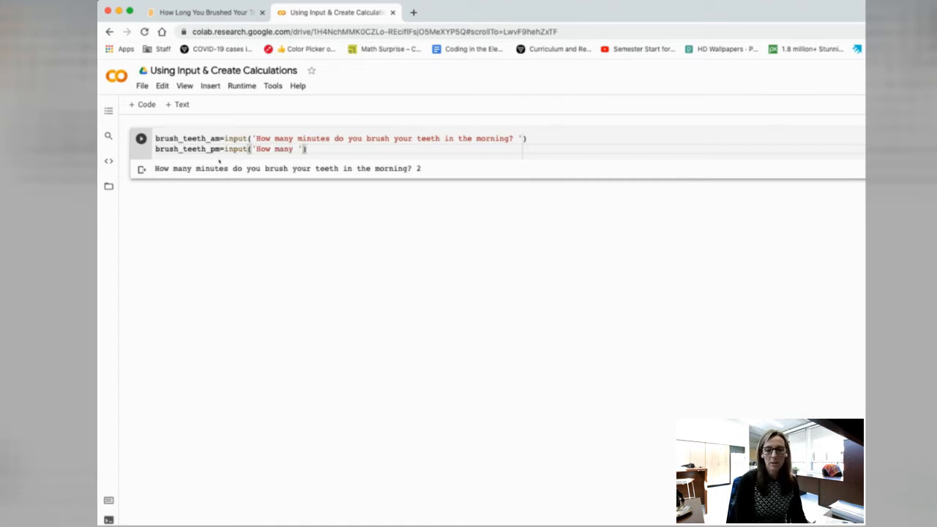
text(minutes do you)
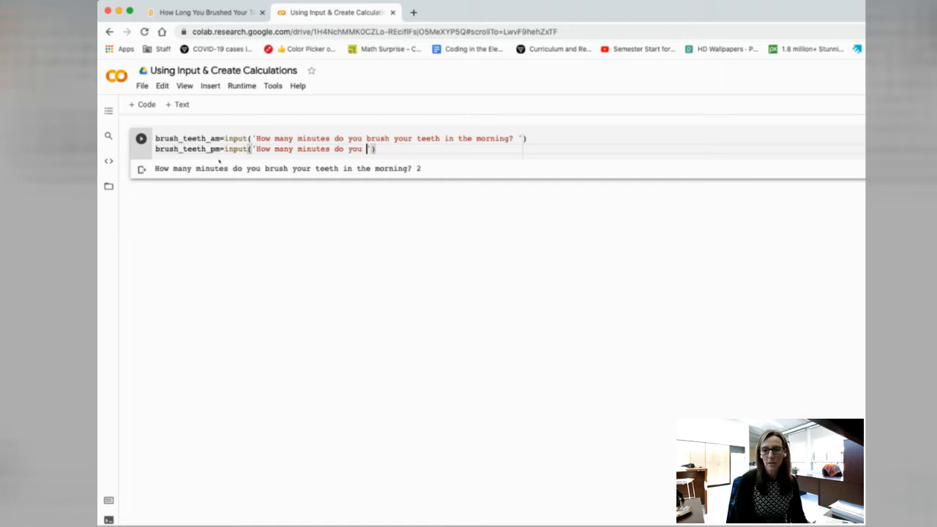
text(brush your)
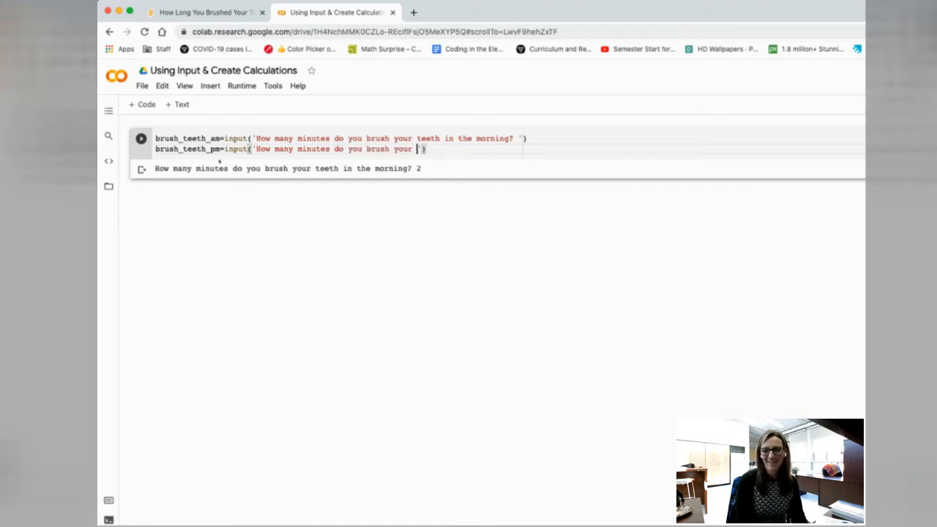
text(teeth in the evening?)
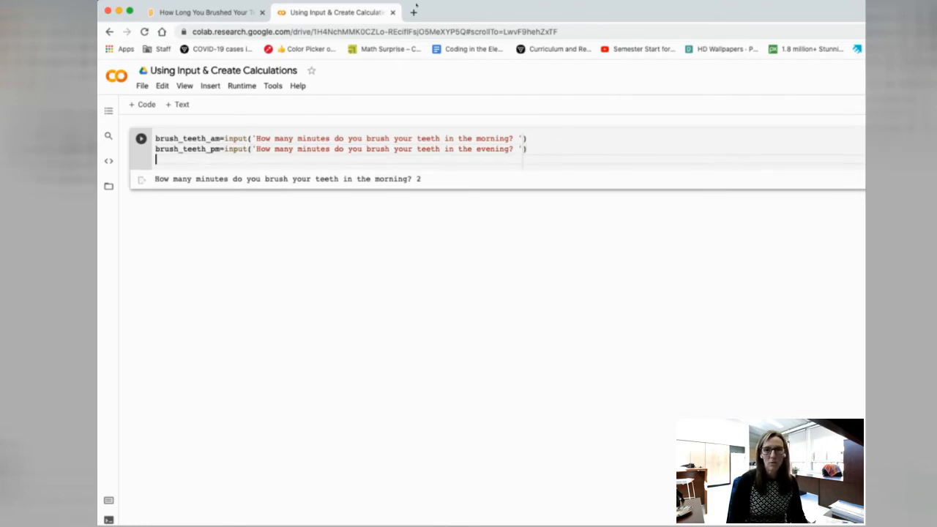
click(205, 11)
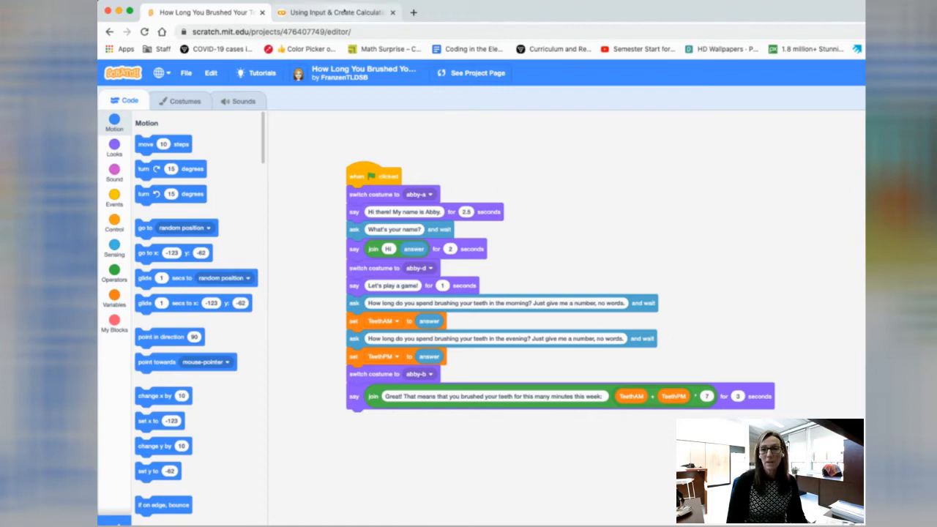
click(334, 11)
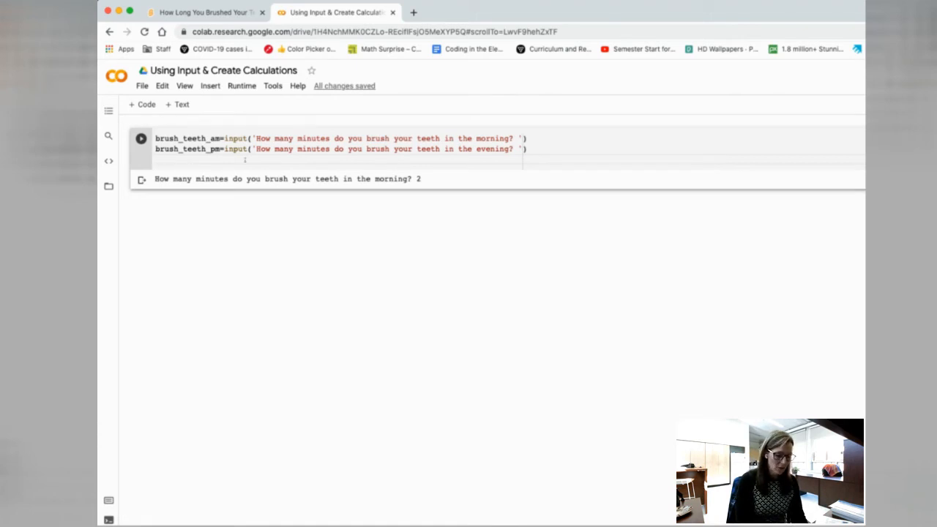
- Write sum_brush_teeth = brush_teeth_am + brush_teeth_pm
text(brush_teeth_am)
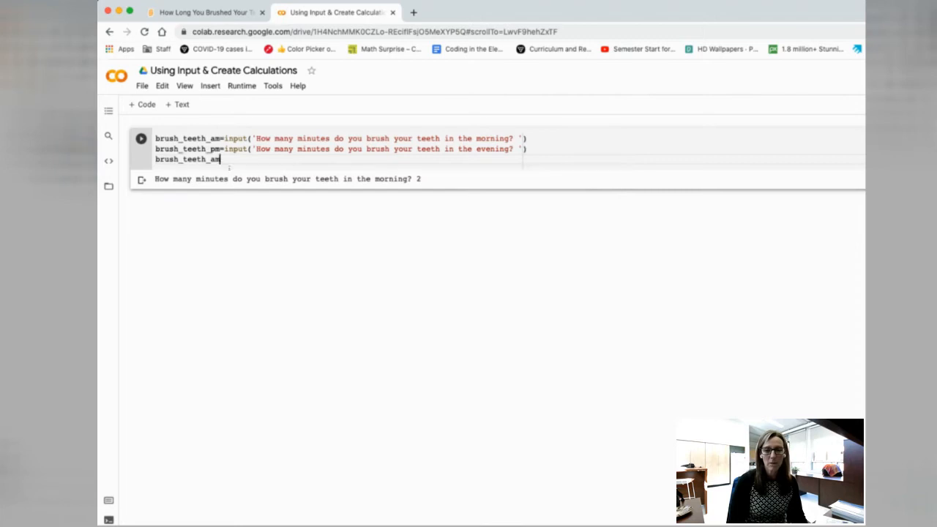
text(_)
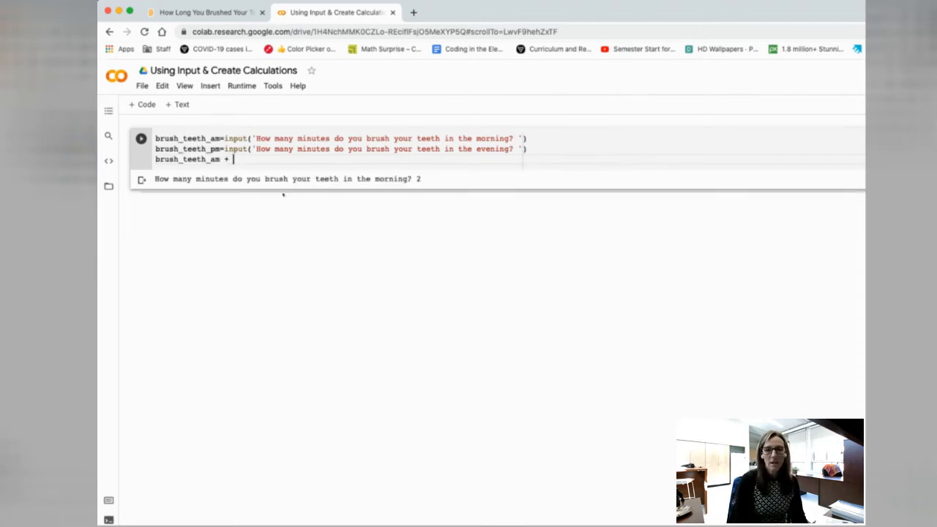
text(brush_teeth_pm)
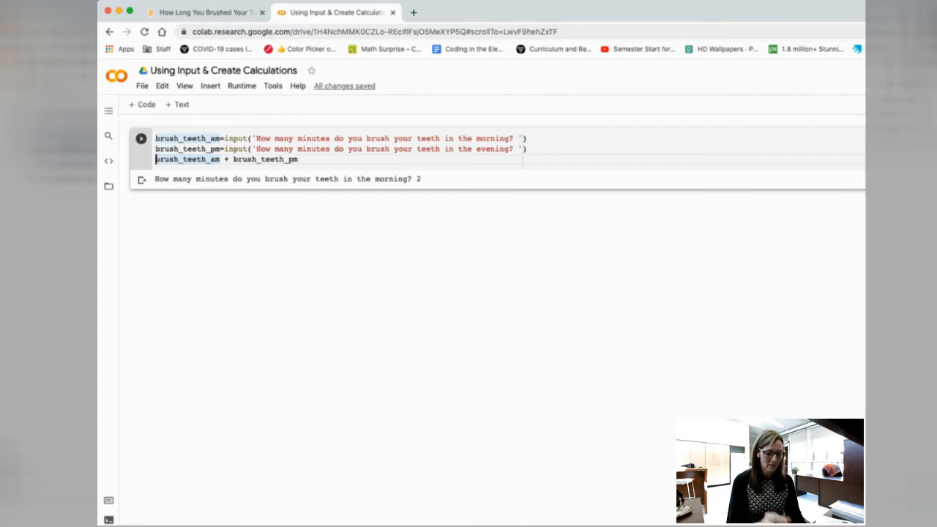
text(sum_brush)
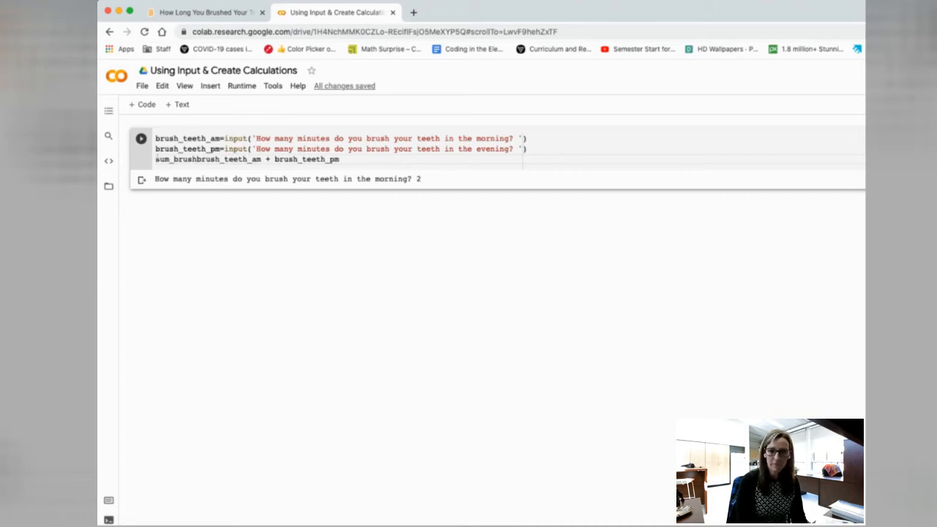
text(_teeth=)
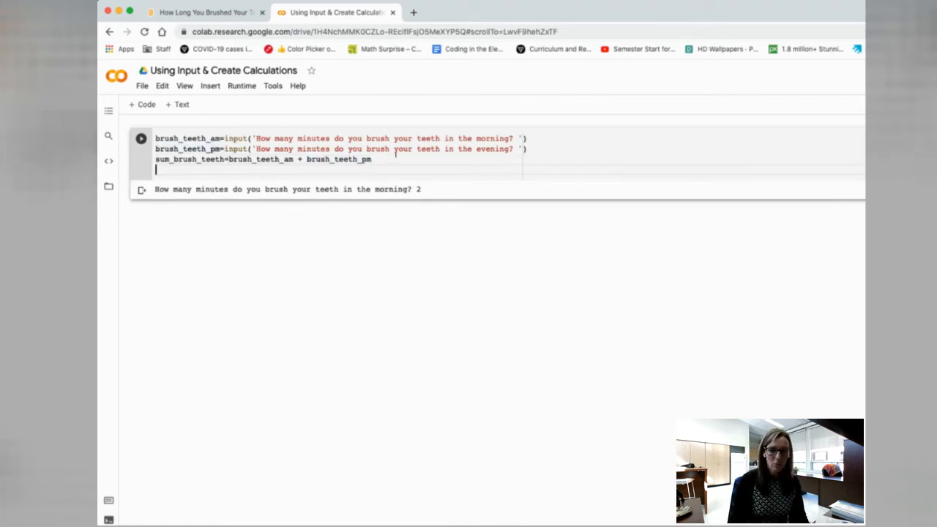
- Add a line print(sum_brush_teeth) to show the total
text(print)
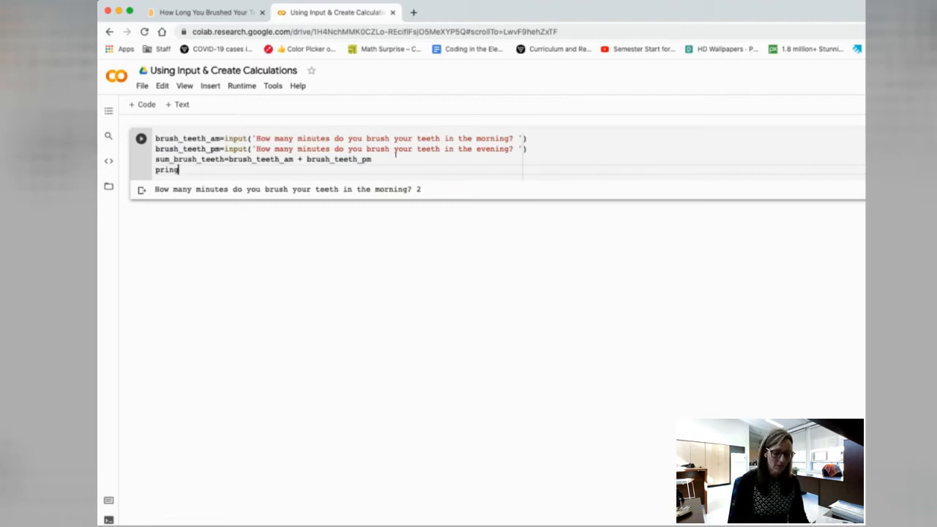
text((sum)
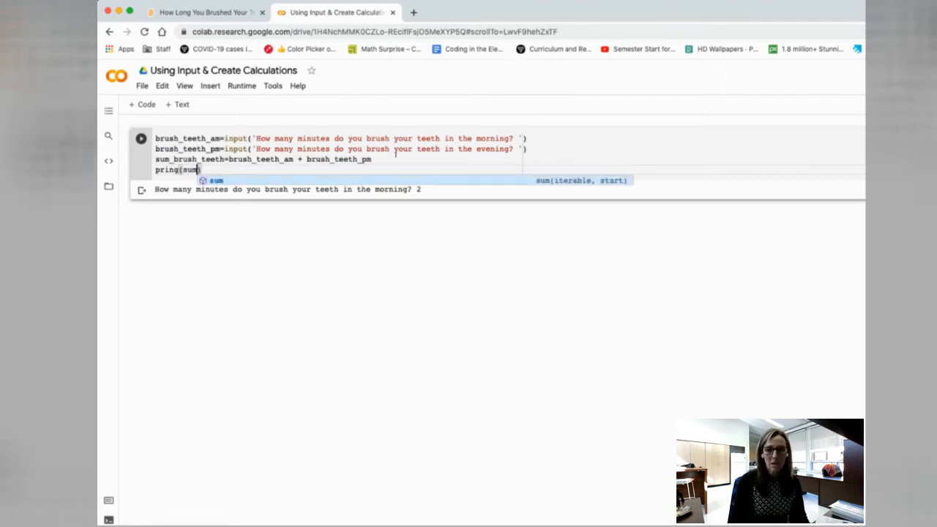
text(_brush_teeth)
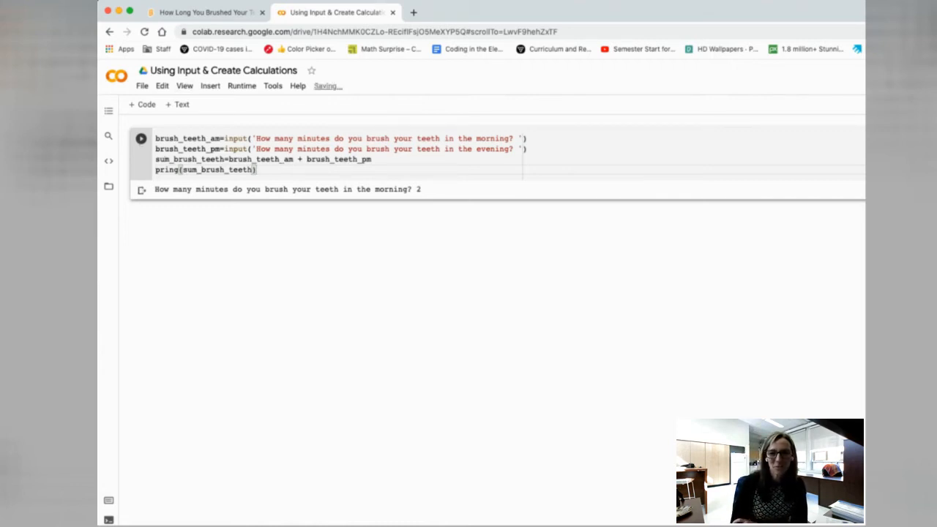
text(t)
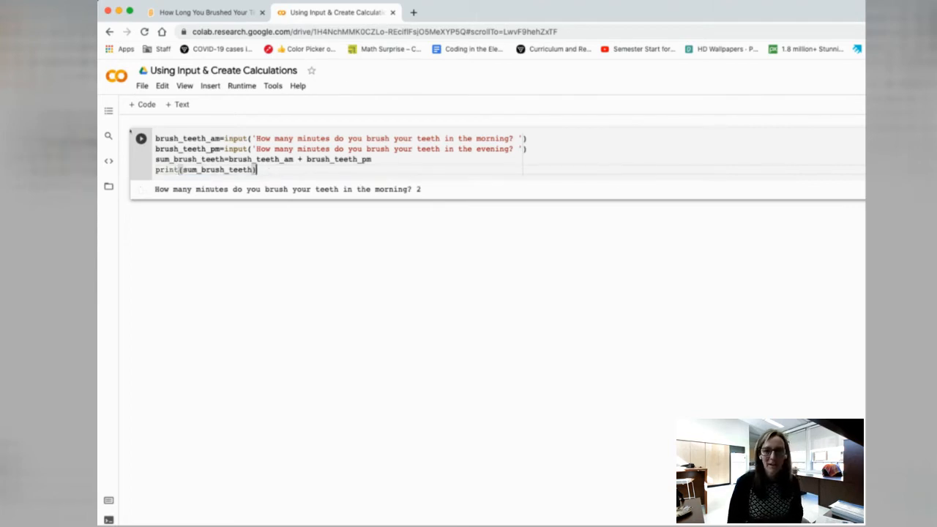
- Run the cell answering 2 to both questions, which prints 22 as joined text
click(141, 138)
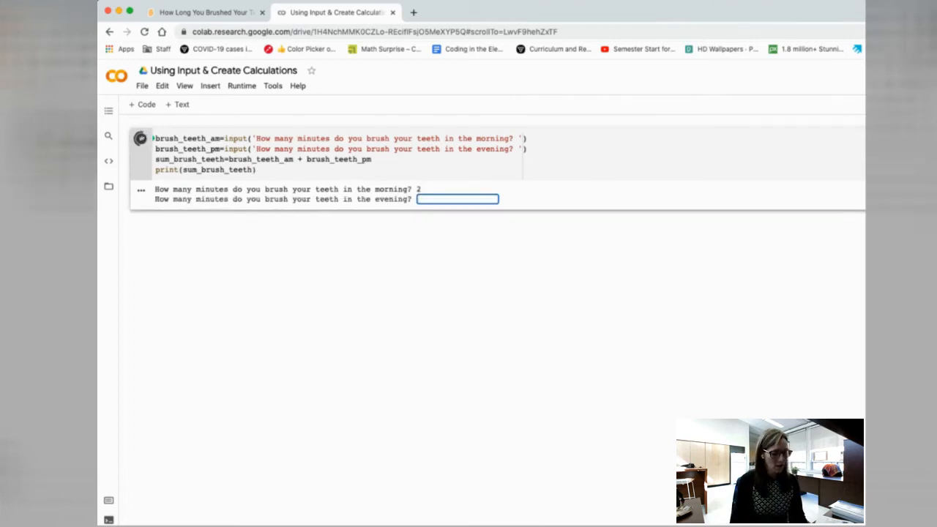
text(2)
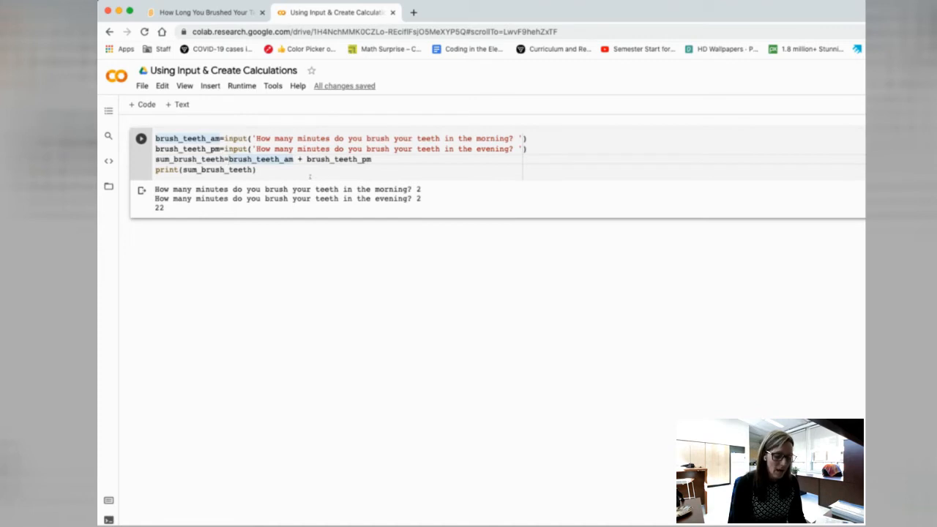
- Wrap the sum in int(), test with 2 and 2, then convert each answer with int() before adding
text(int()
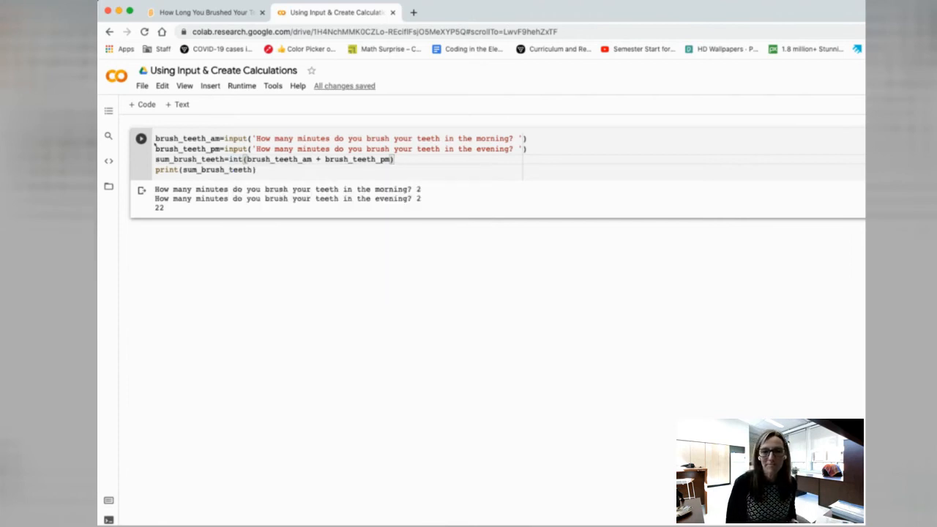
click(140, 138)
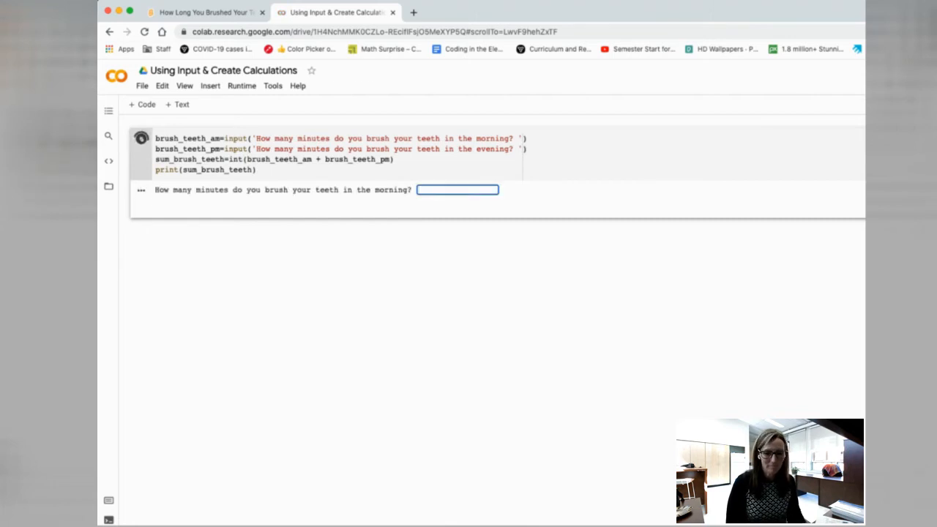
text(2)
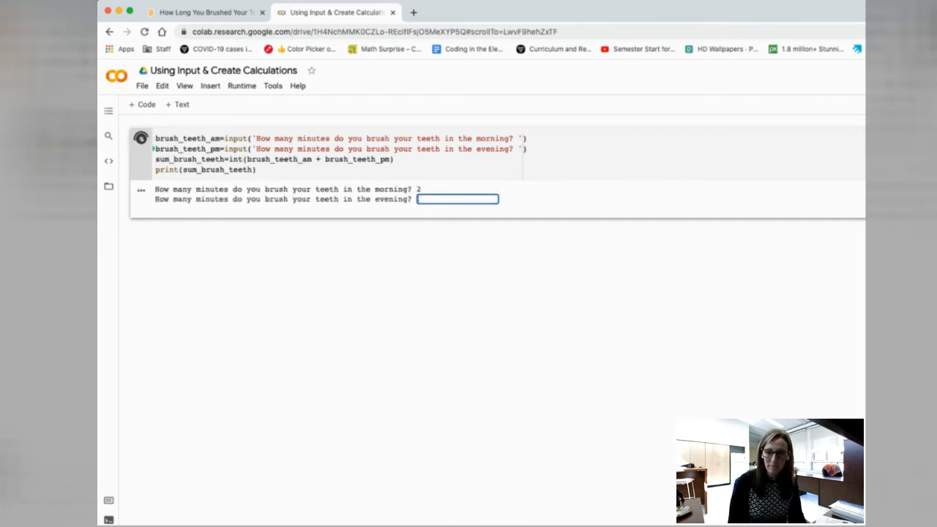
text(2)
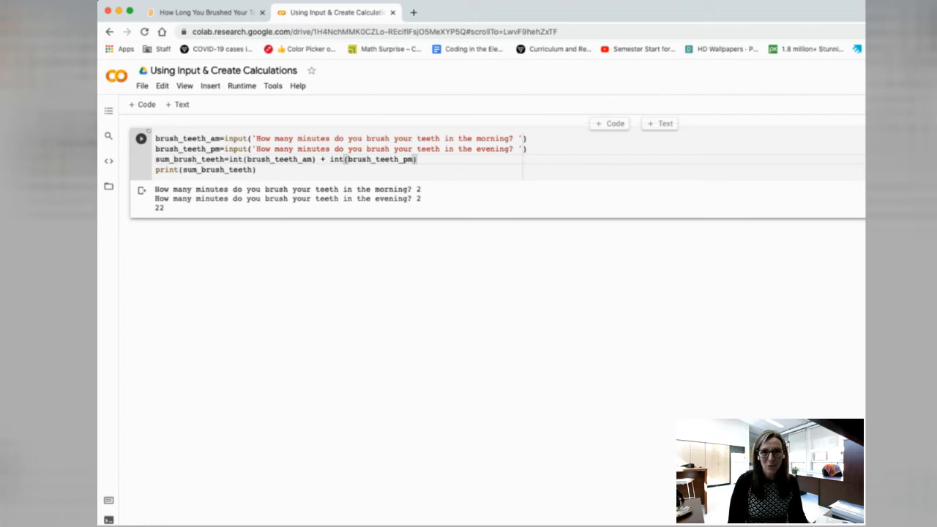
- Rerun the cell with answers 2 and 2 so the total prints correctly as 4
click(141, 137)
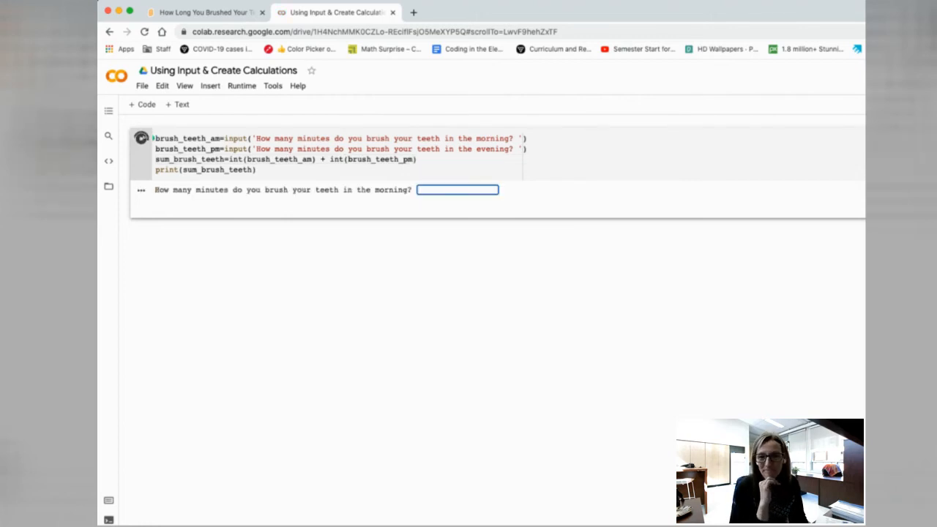
key(Return)
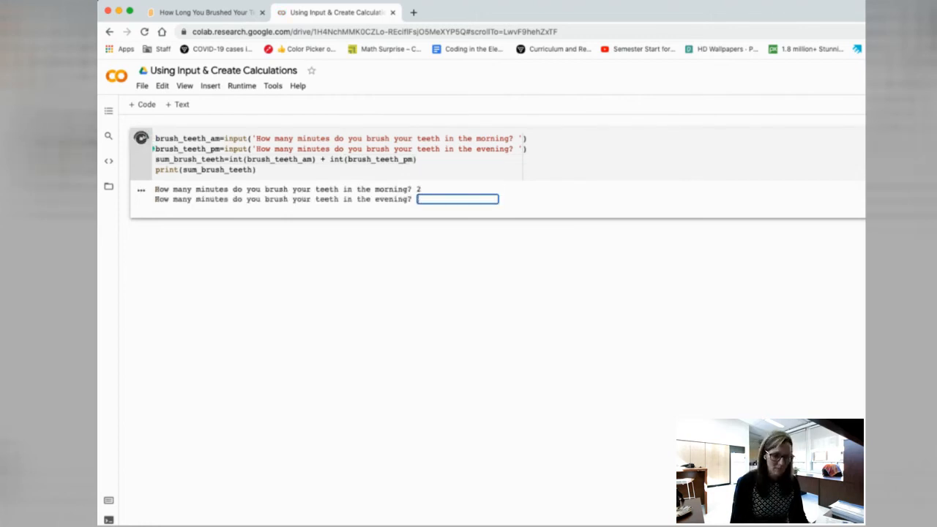
text(2)
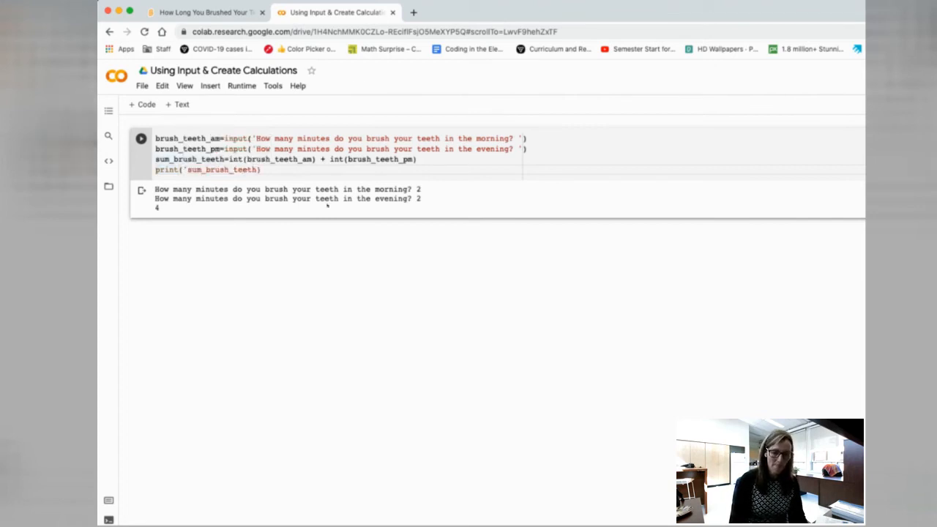
- Change the print to 'Great! That means you brush your teeth ' + sum_brush_teeth + ' minutes a day!'
text('')
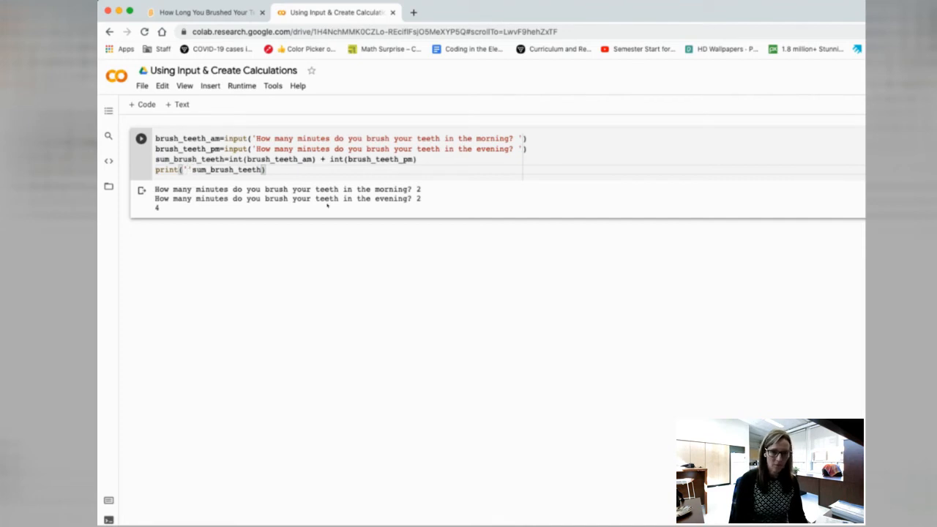
text(Great! That)
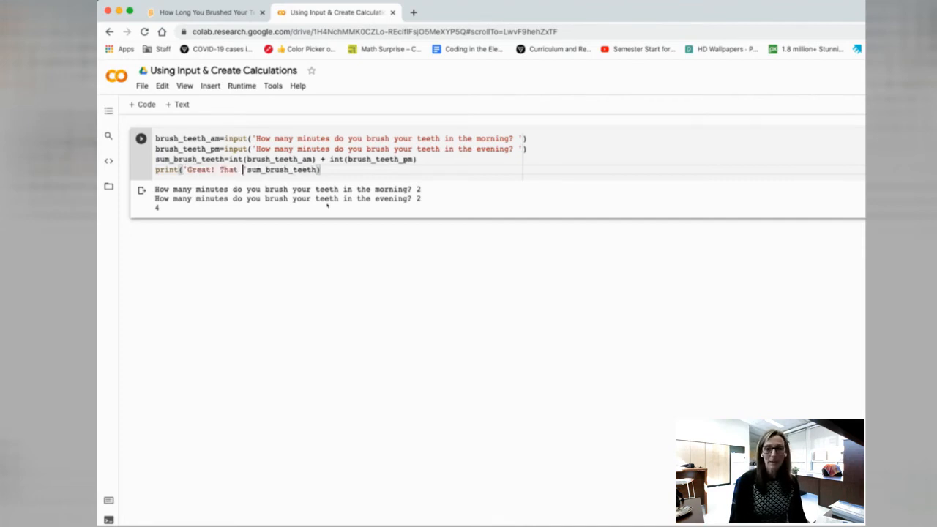
text(means you brush your teeth)
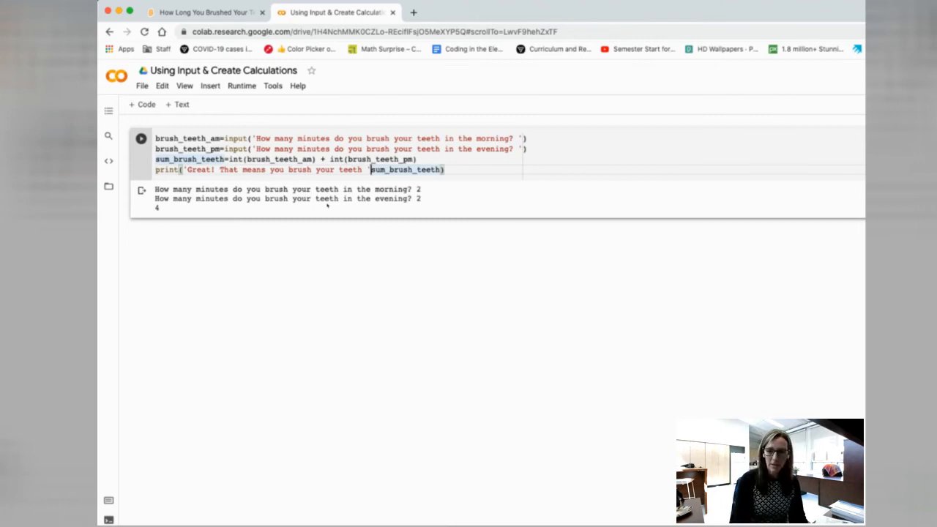
text(+)
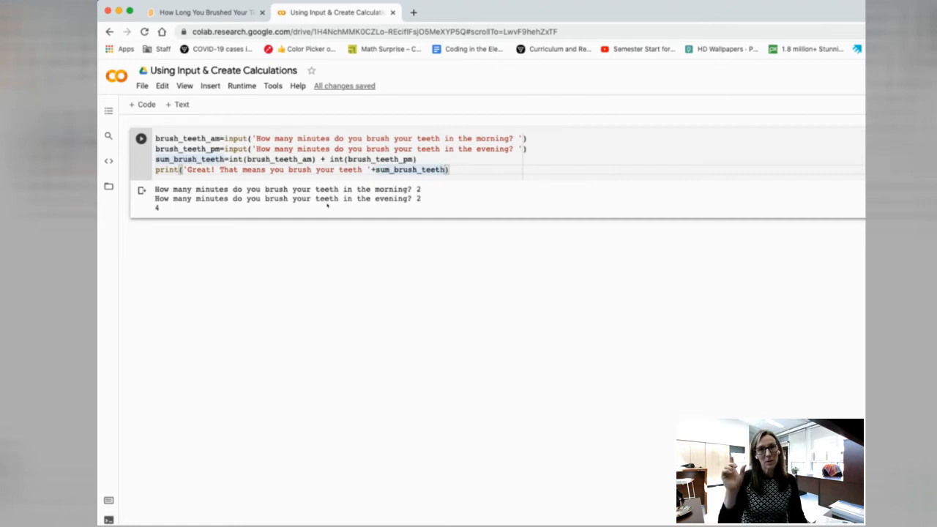
text(+)
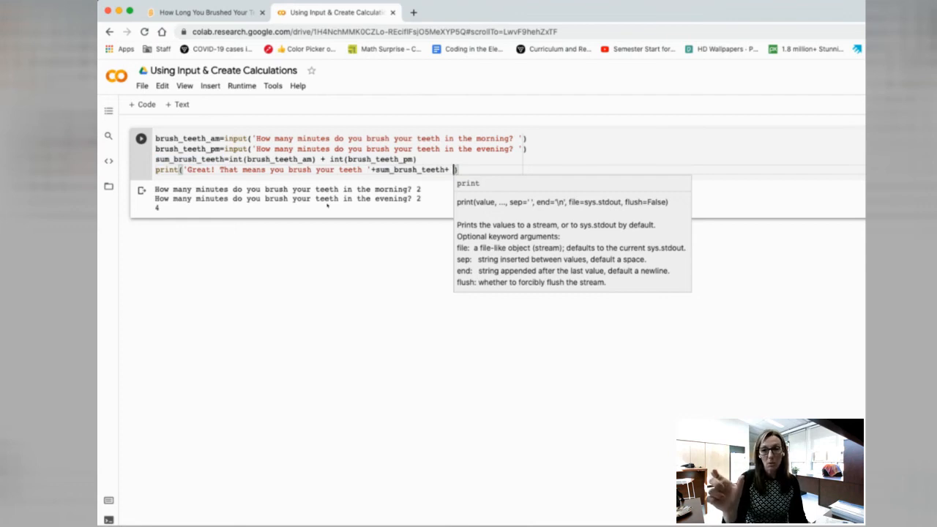
text(mi')
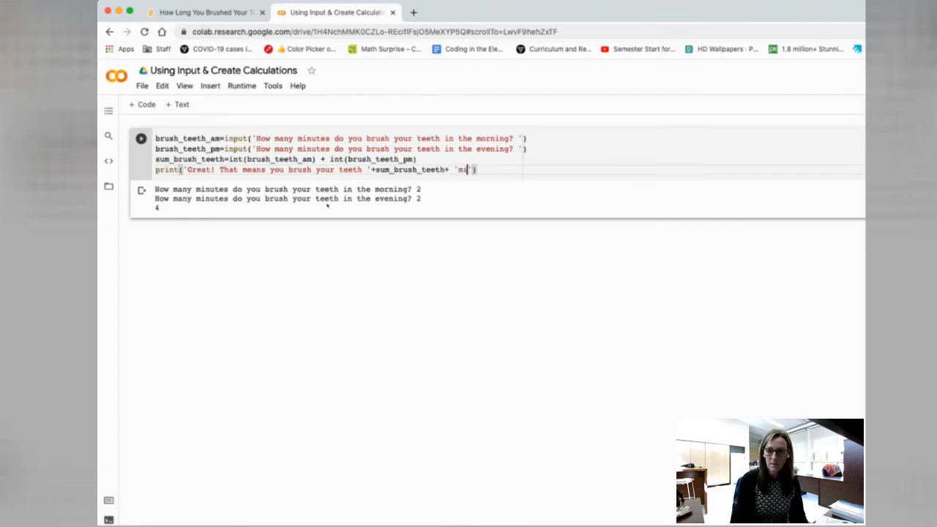
text(minutes a day!)
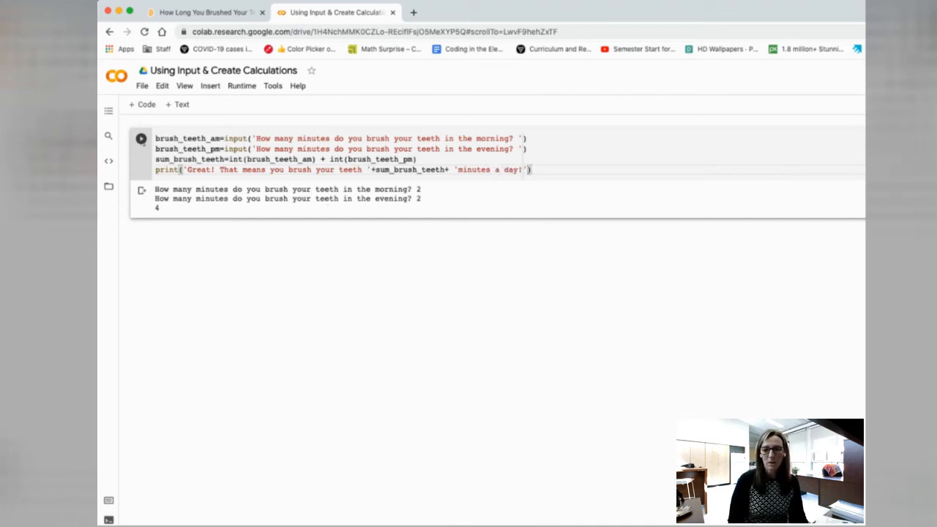
- Rerun the cell with 2 for morning and a blank evening answer, raising the int() ValueError
click(140, 138)
text(2)
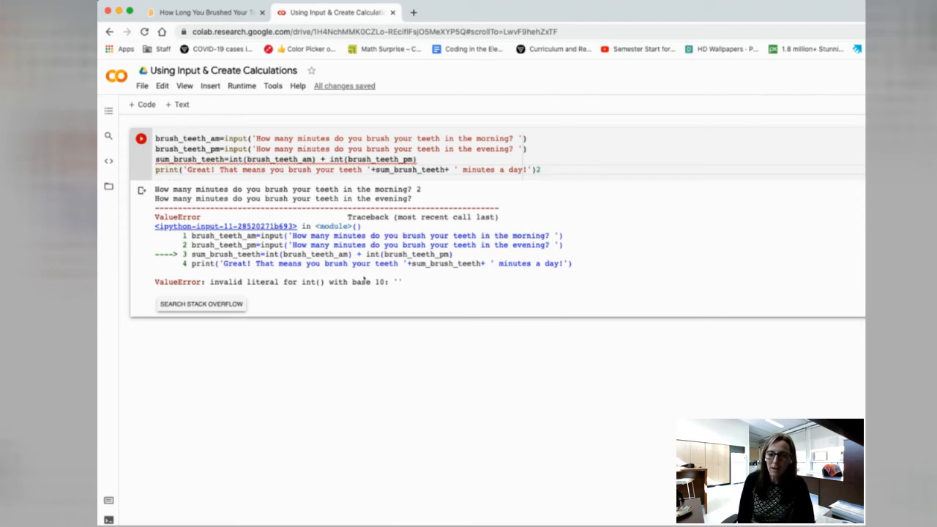
mouse_move(365, 281)
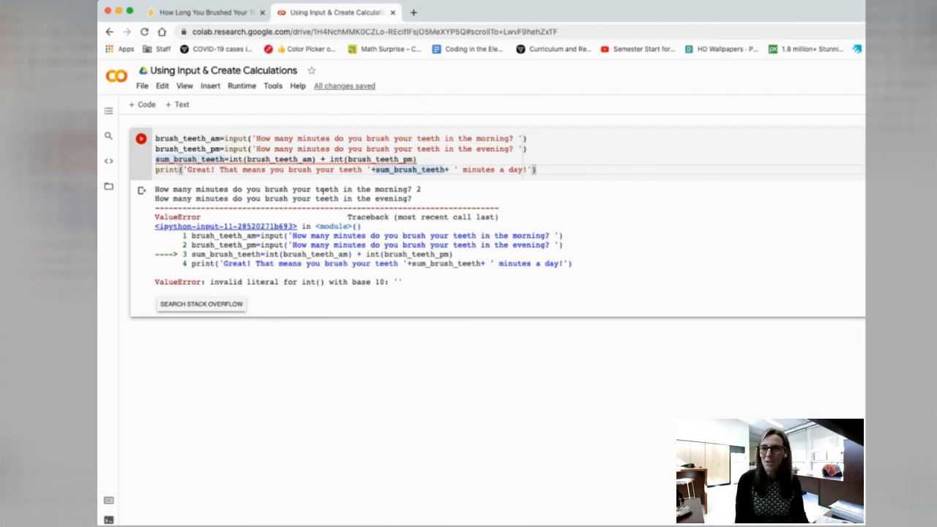
- Wrap the daily total as str(sum_brush_teeth) in the daily print line
text(str(s)
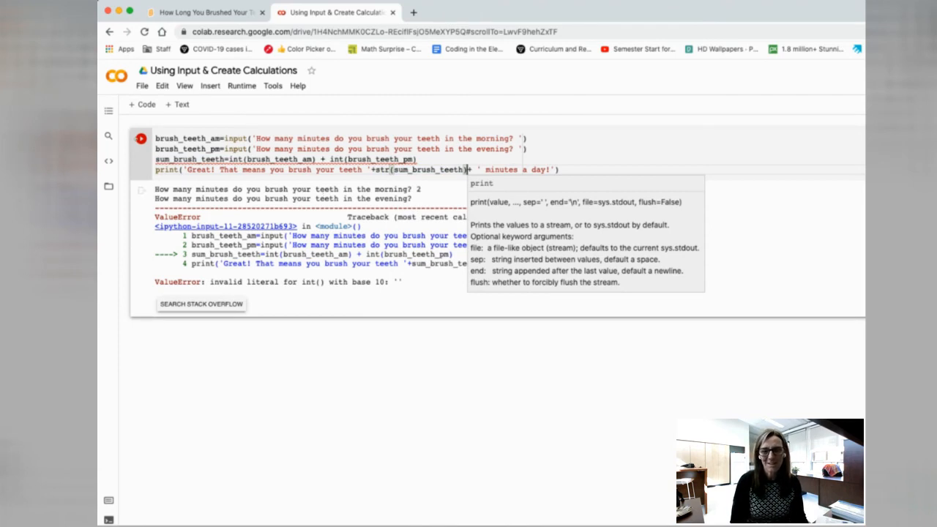
click(140, 138)
text(s)
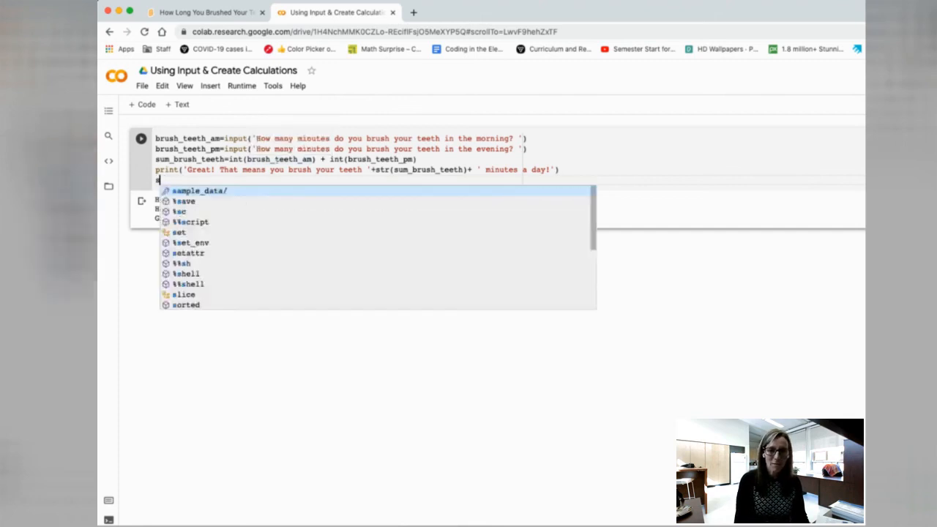
- Run the cell to see the 4-minutes-a-day sentence, then add week_brush_teeth=int(sum_brush_teeth)*7
click(140, 138)
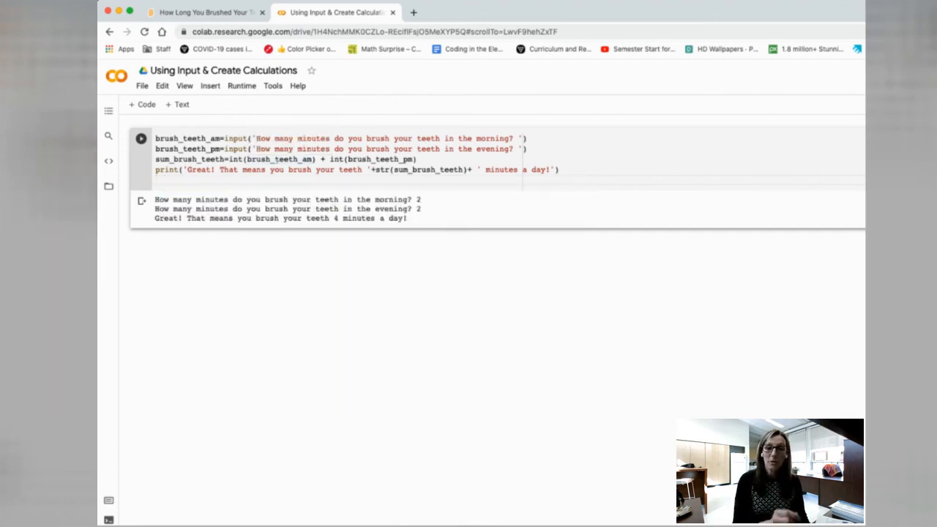
text(week_brush)
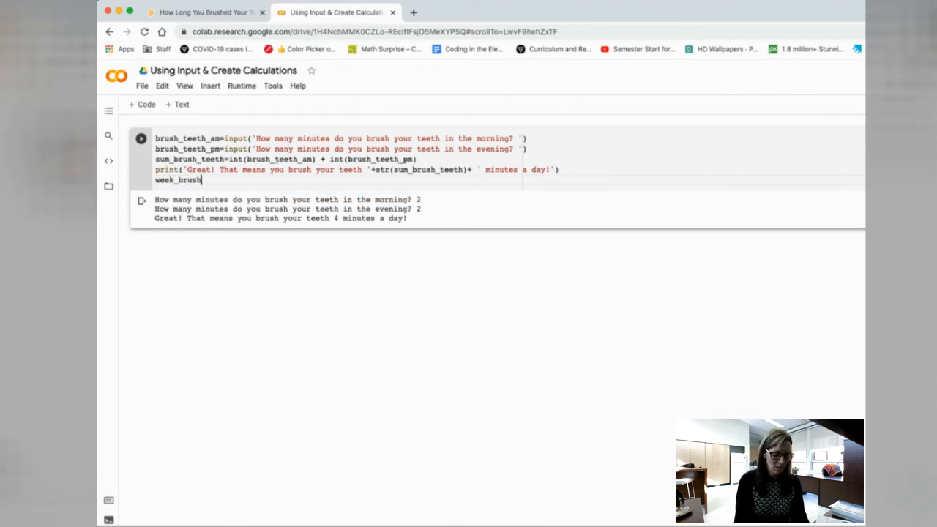
text(_teeth)
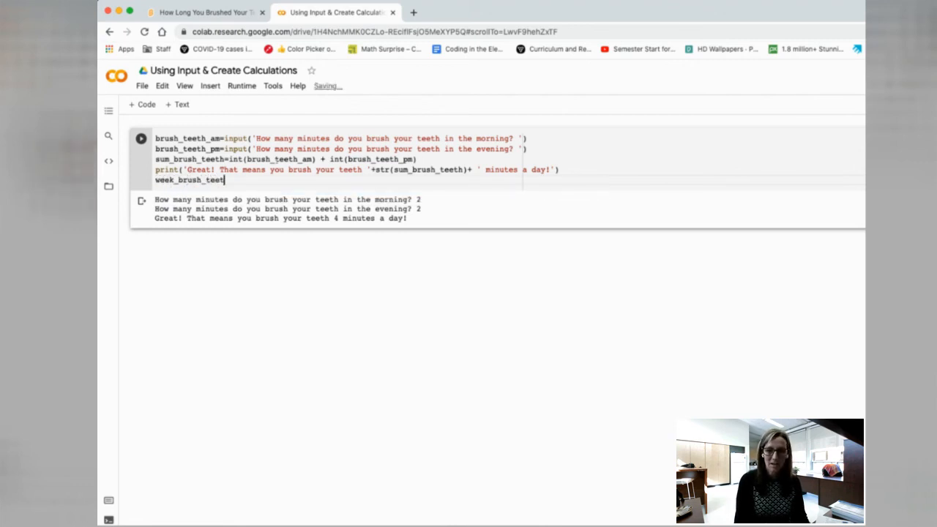
text(h=)
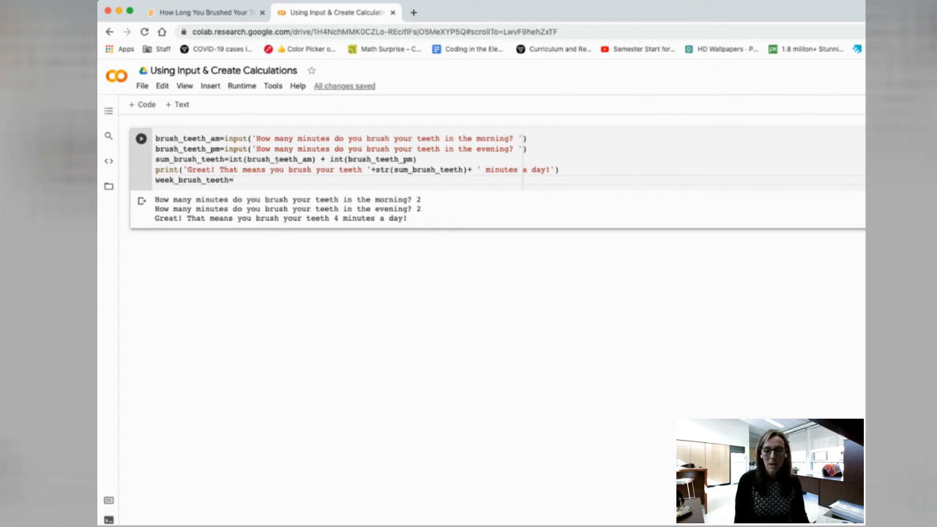
text(int)
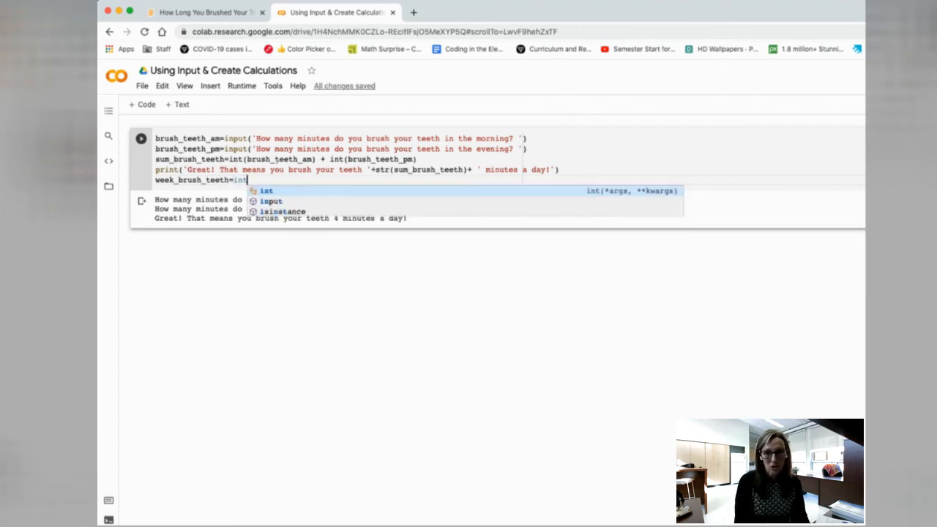
text((sum_brush_teeth)
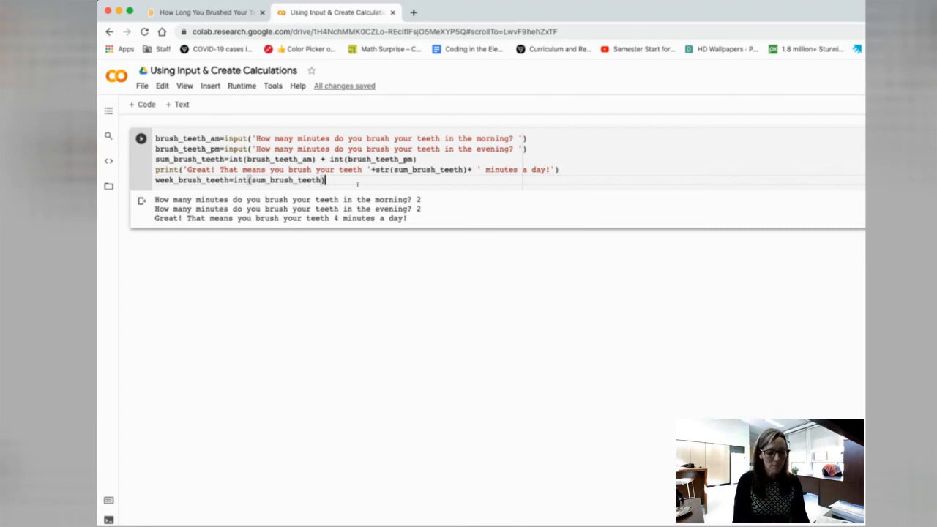
text(*)
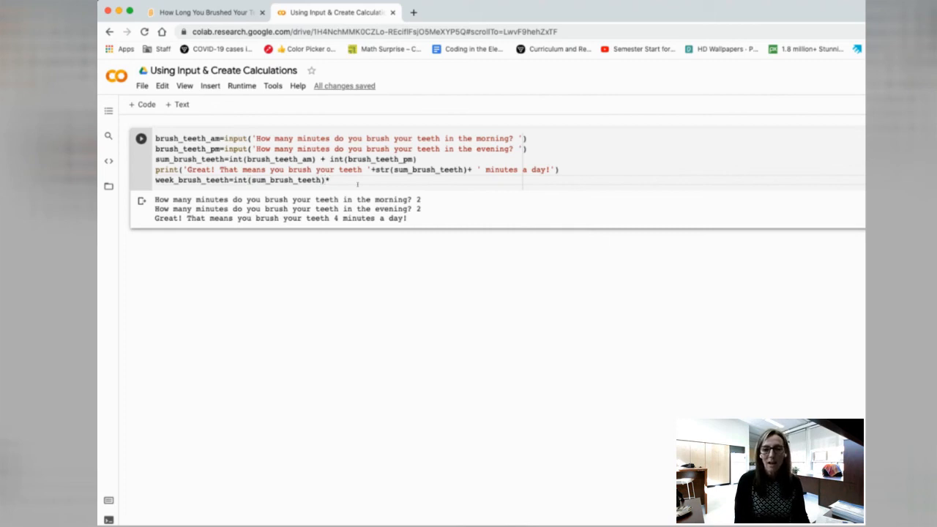
text(7)
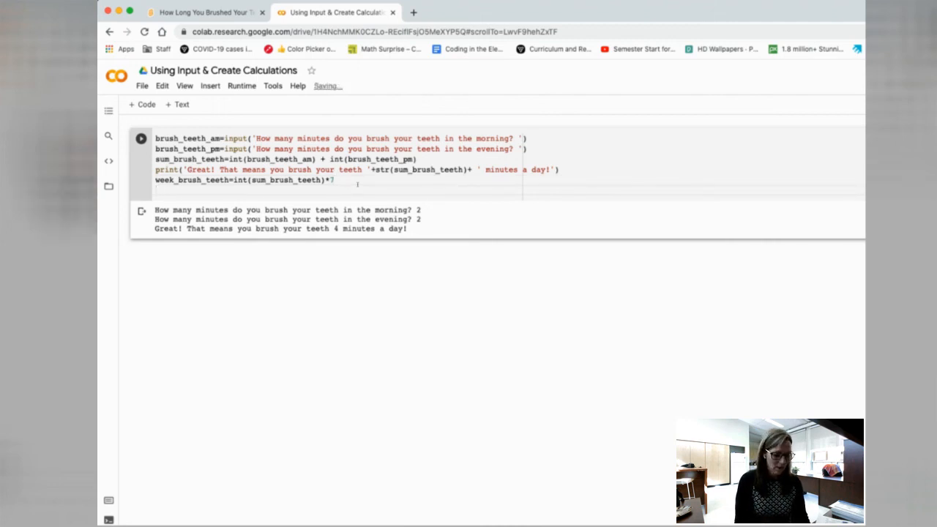
- Start the weekly print line: 'That means you brush your teeth '+str(week_brush_teeth)
text(print()
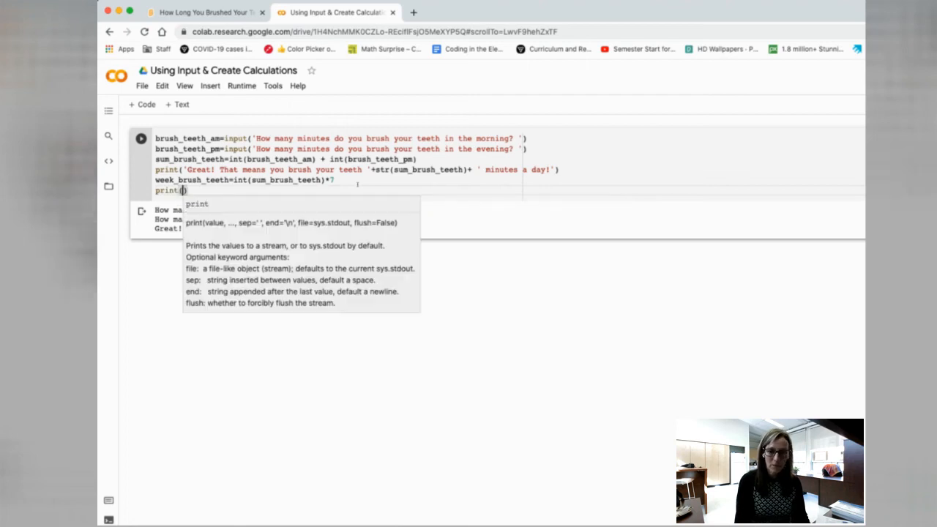
text(')
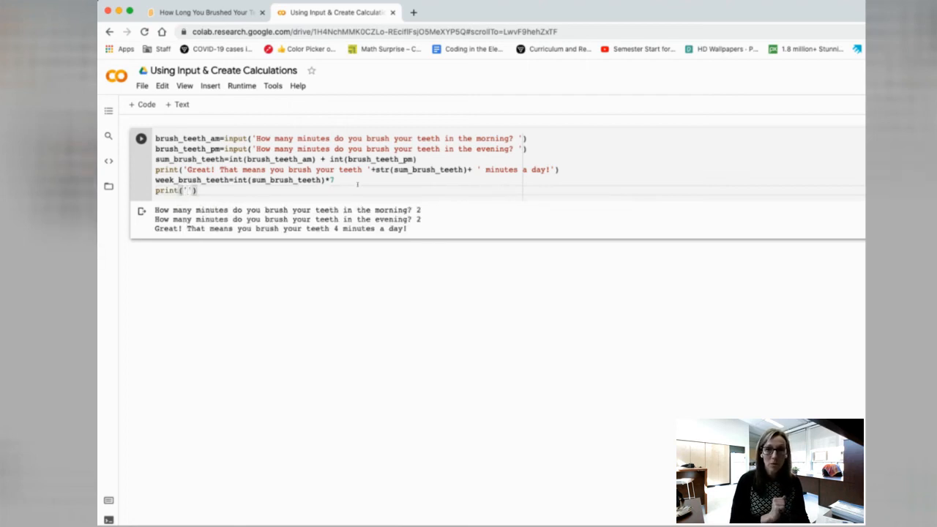
text(That)
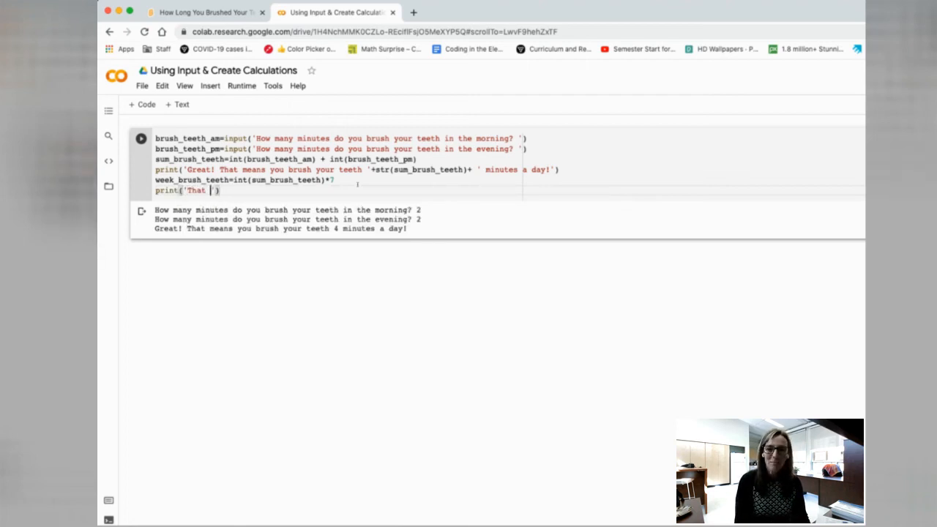
text(means)
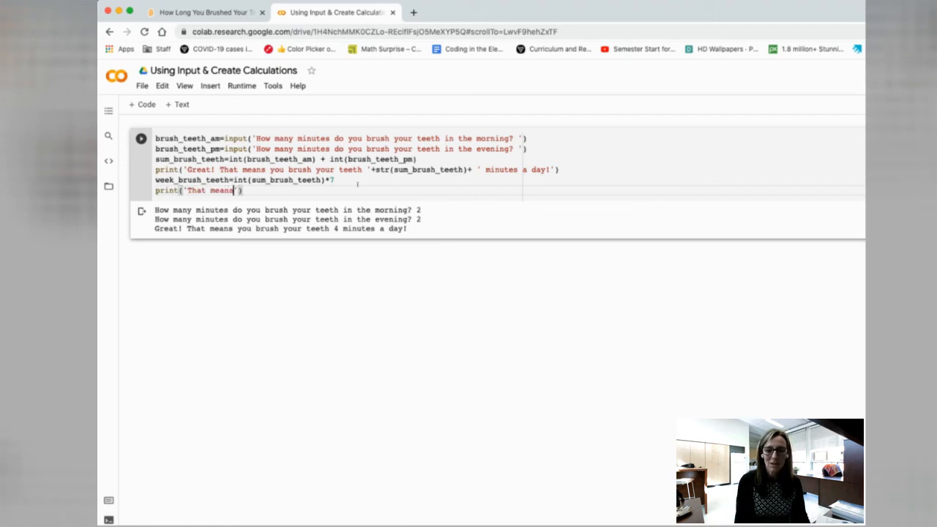
text(you brush yo)
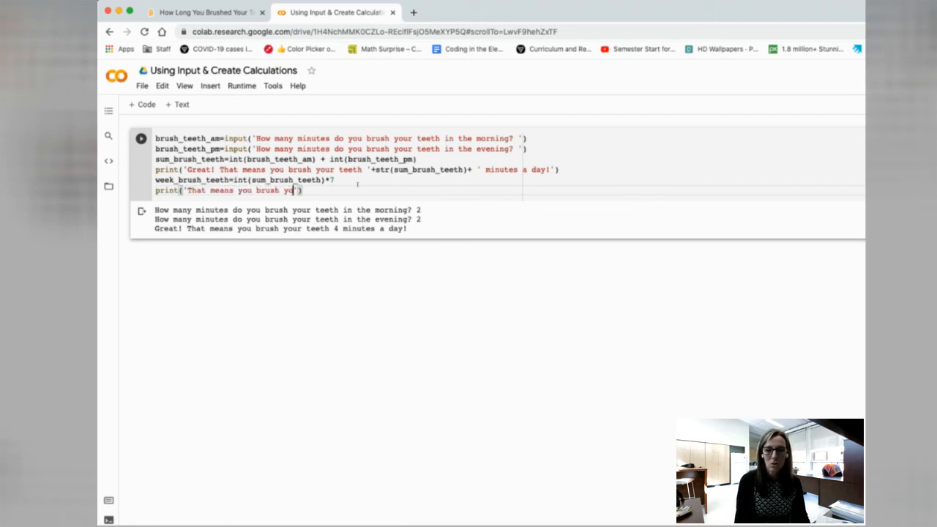
text(ur teeth')
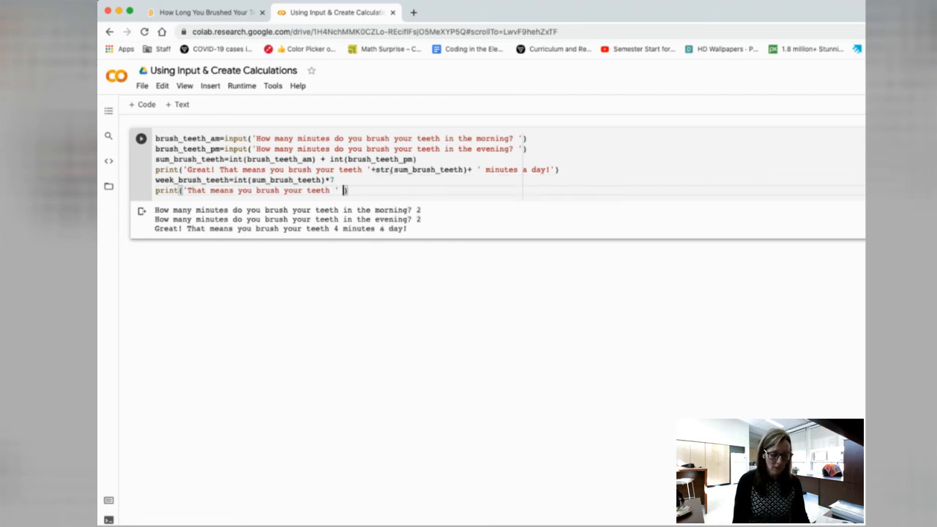
text(+)
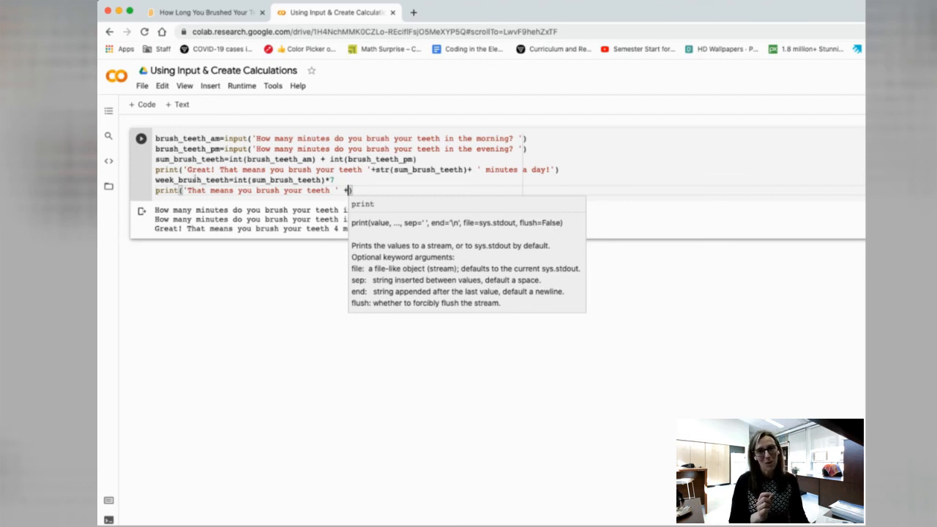
text(str()
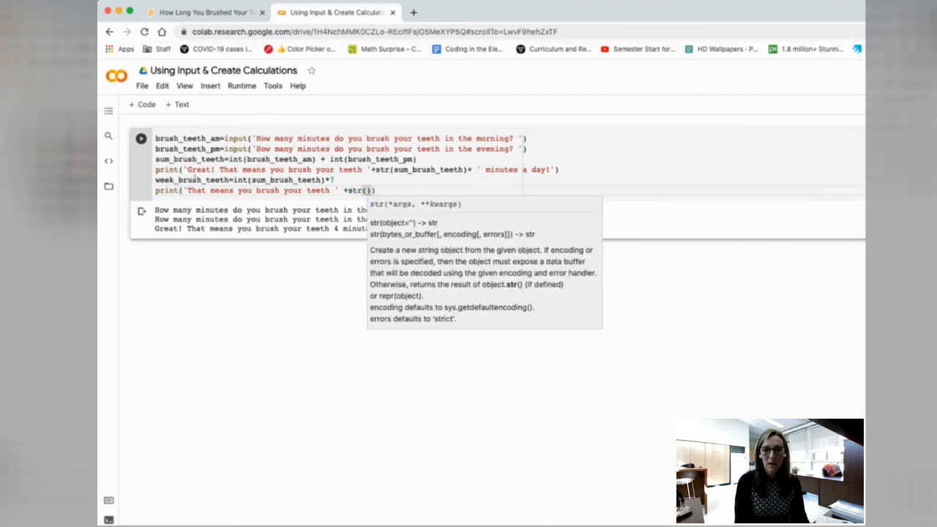
text(week_brush_teeth)
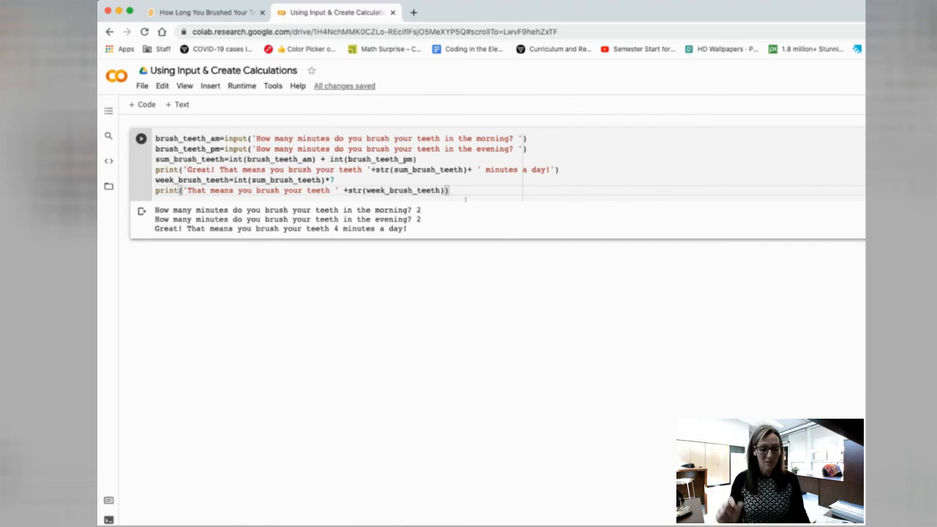
- Finish the line with +' minutes a week!', rerun the cell and answer 2 for morning
text(+)
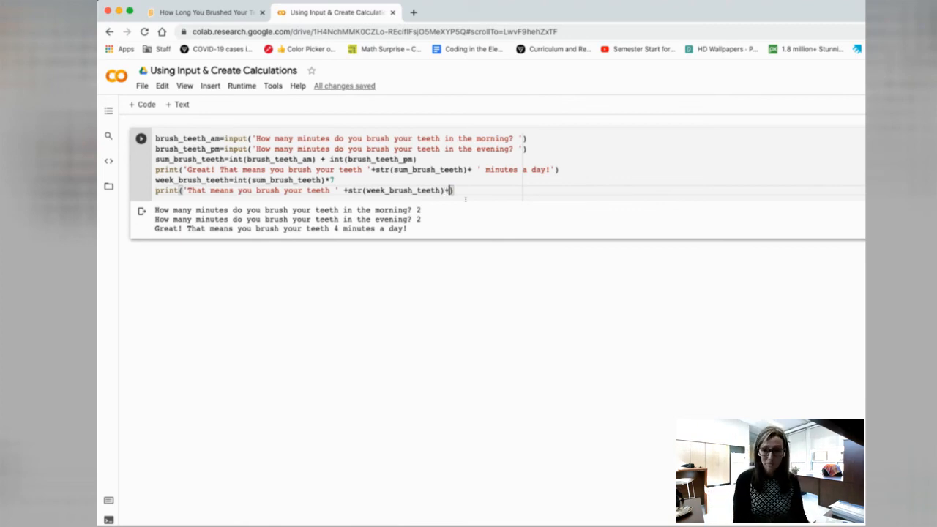
text(' ')
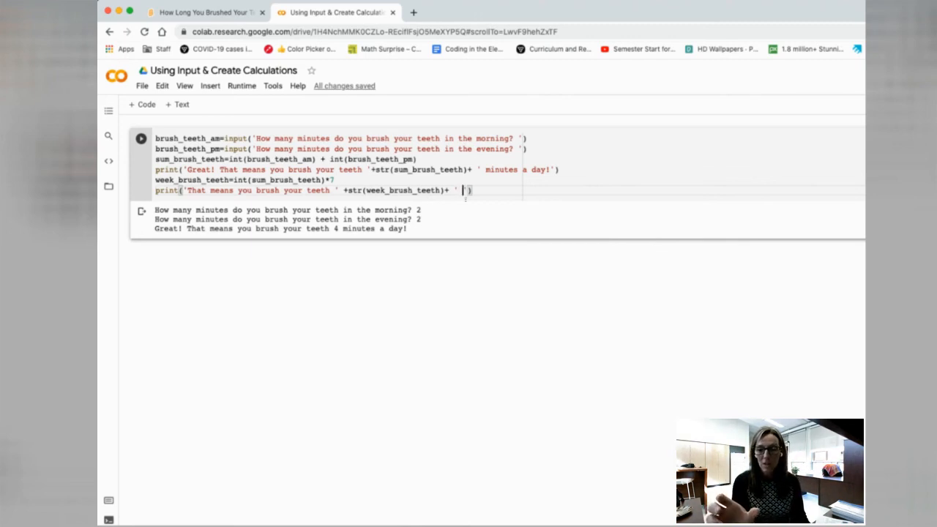
text(minutes a)
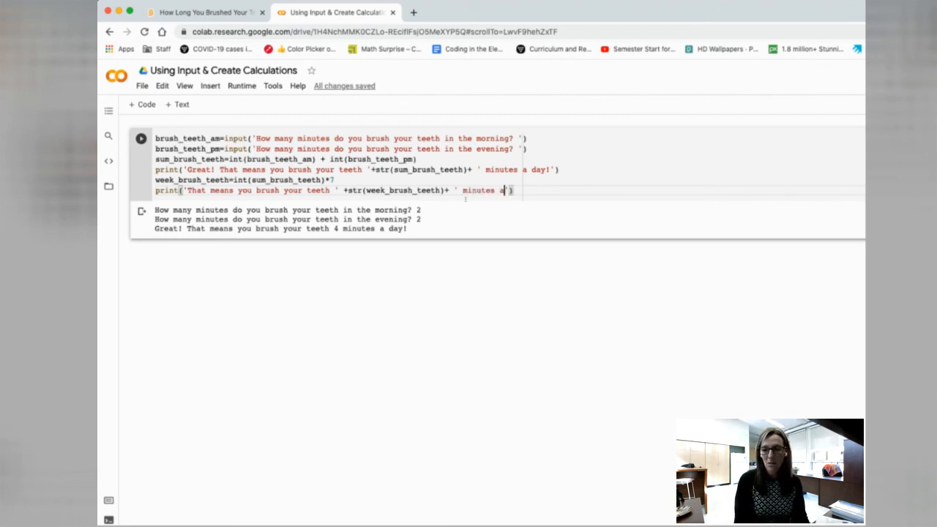
text(week!)
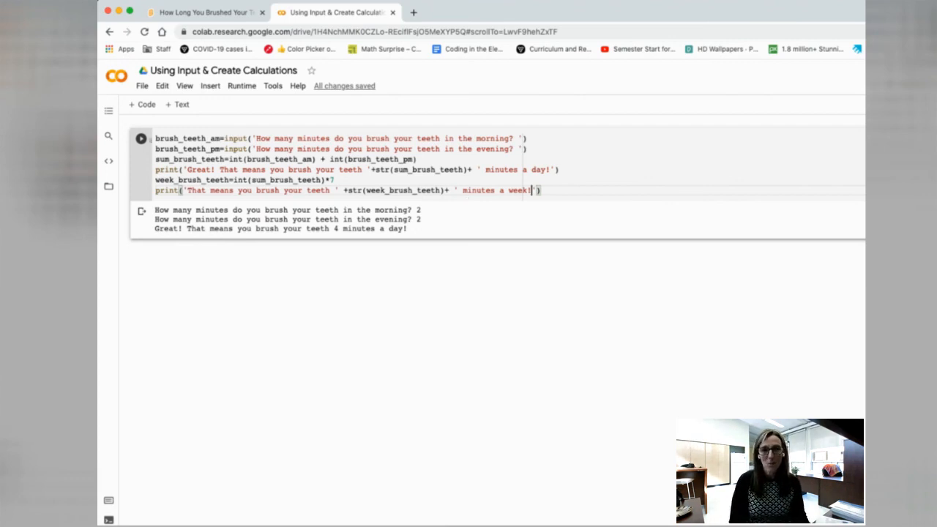
click(140, 138)
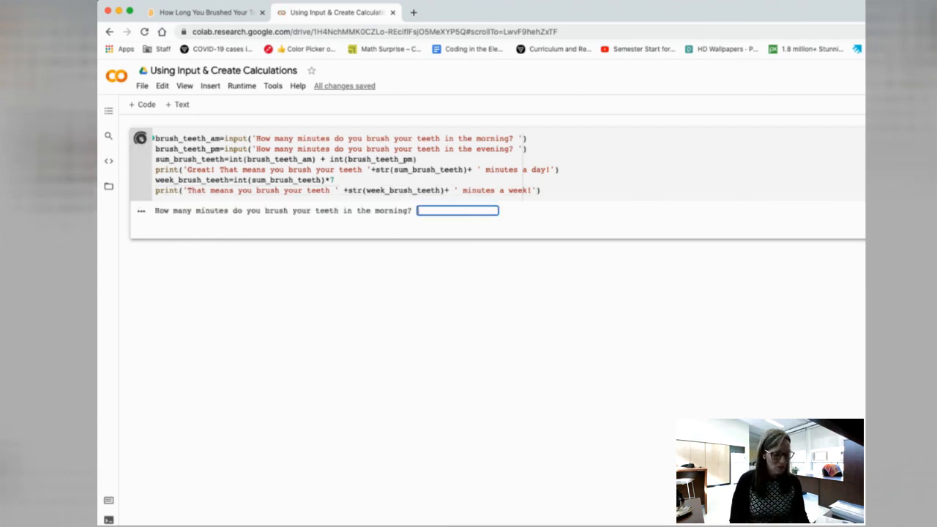
text(2)
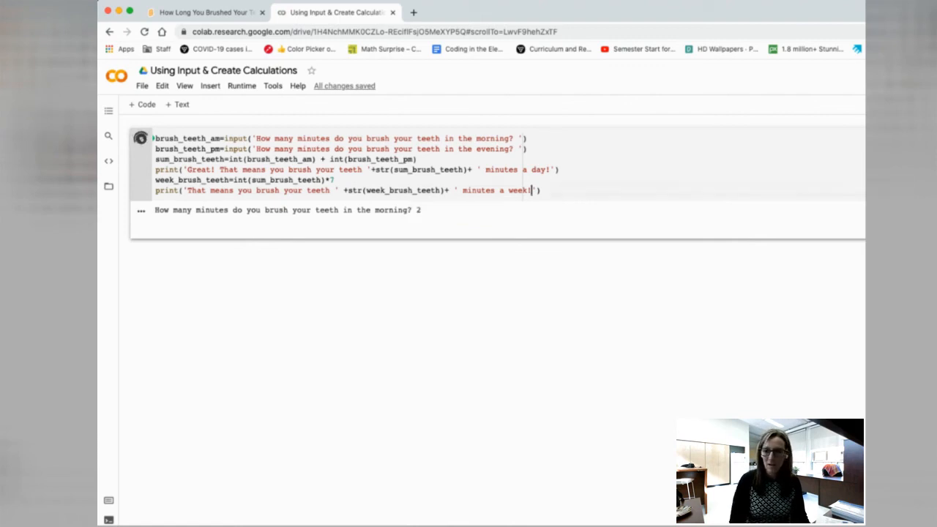